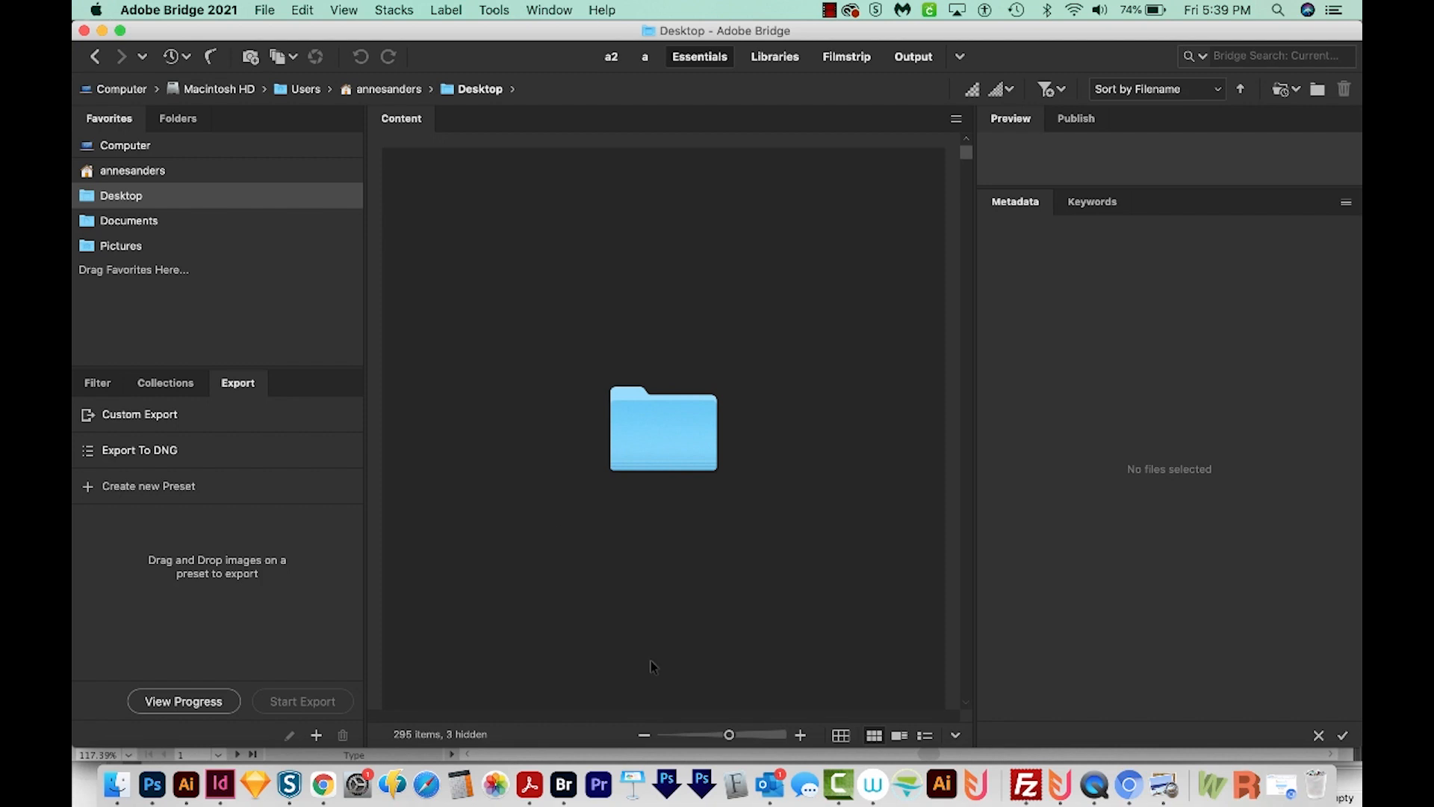
Step: Close the Bridge window browsing the Desktop folder from the File menu
click(265, 10)
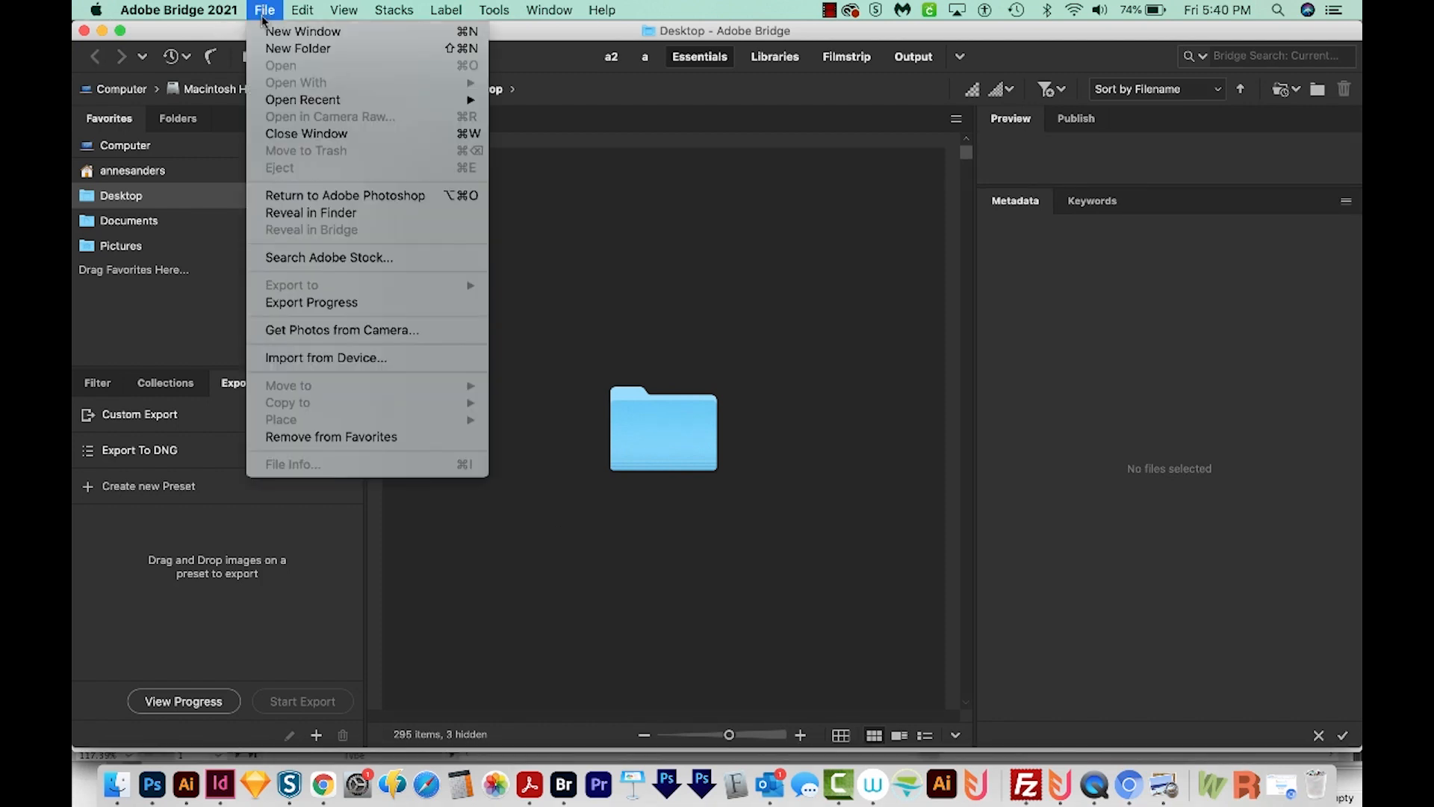
click(177, 9)
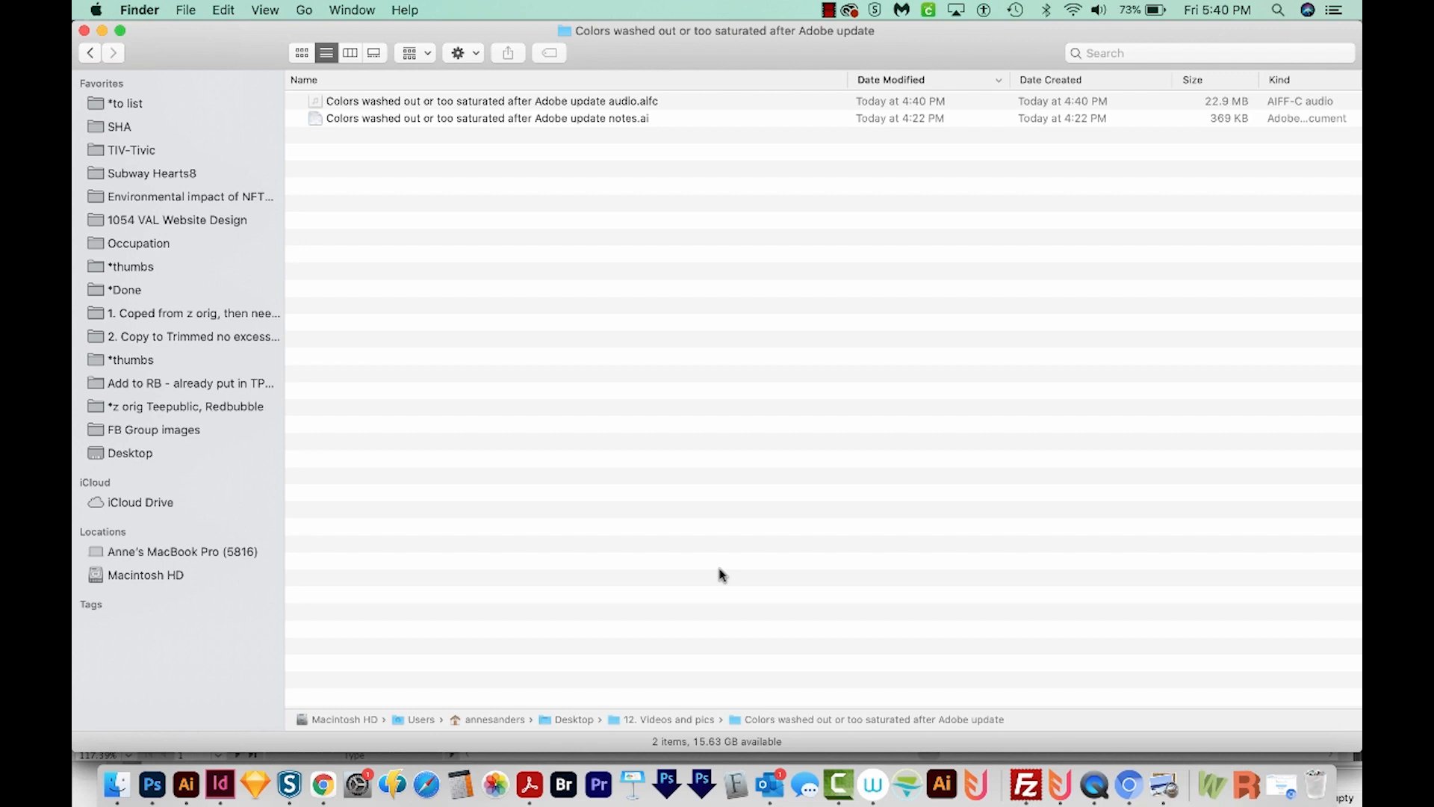
mouse_move(679, 603)
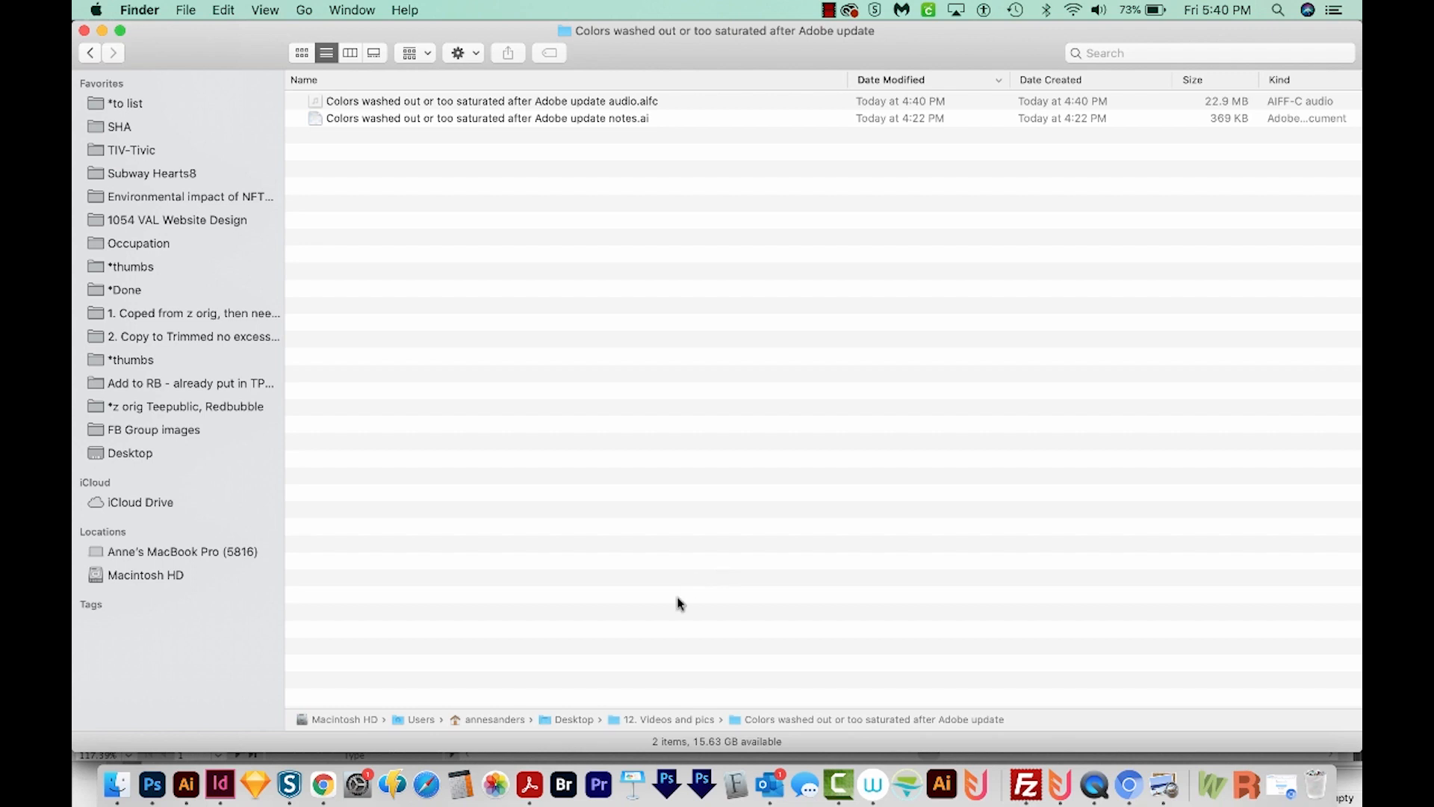
mouse_move(563, 785)
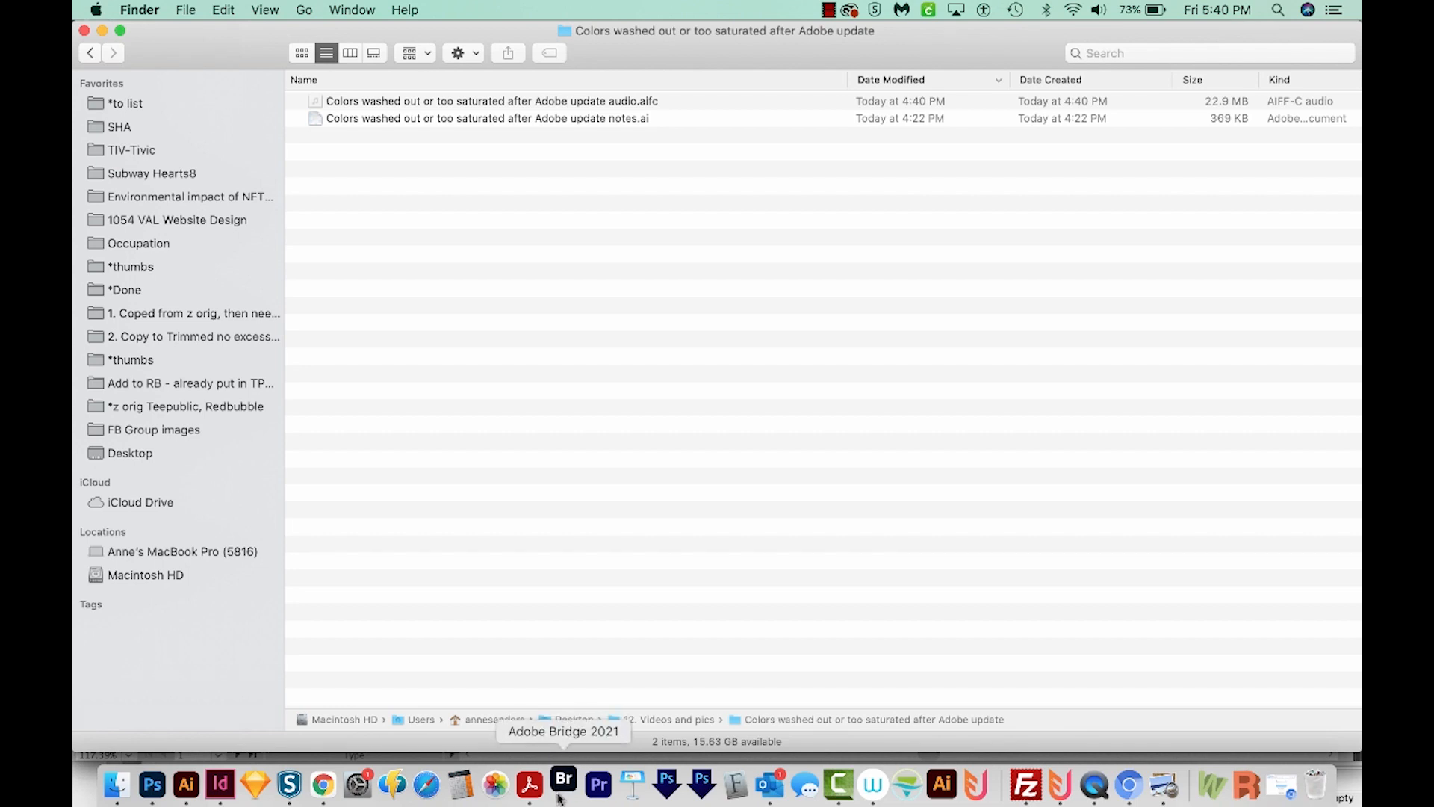
Step: Relaunch Bridge with Reset Preferences and Purge All Local Cache Files enabled
click(566, 781)
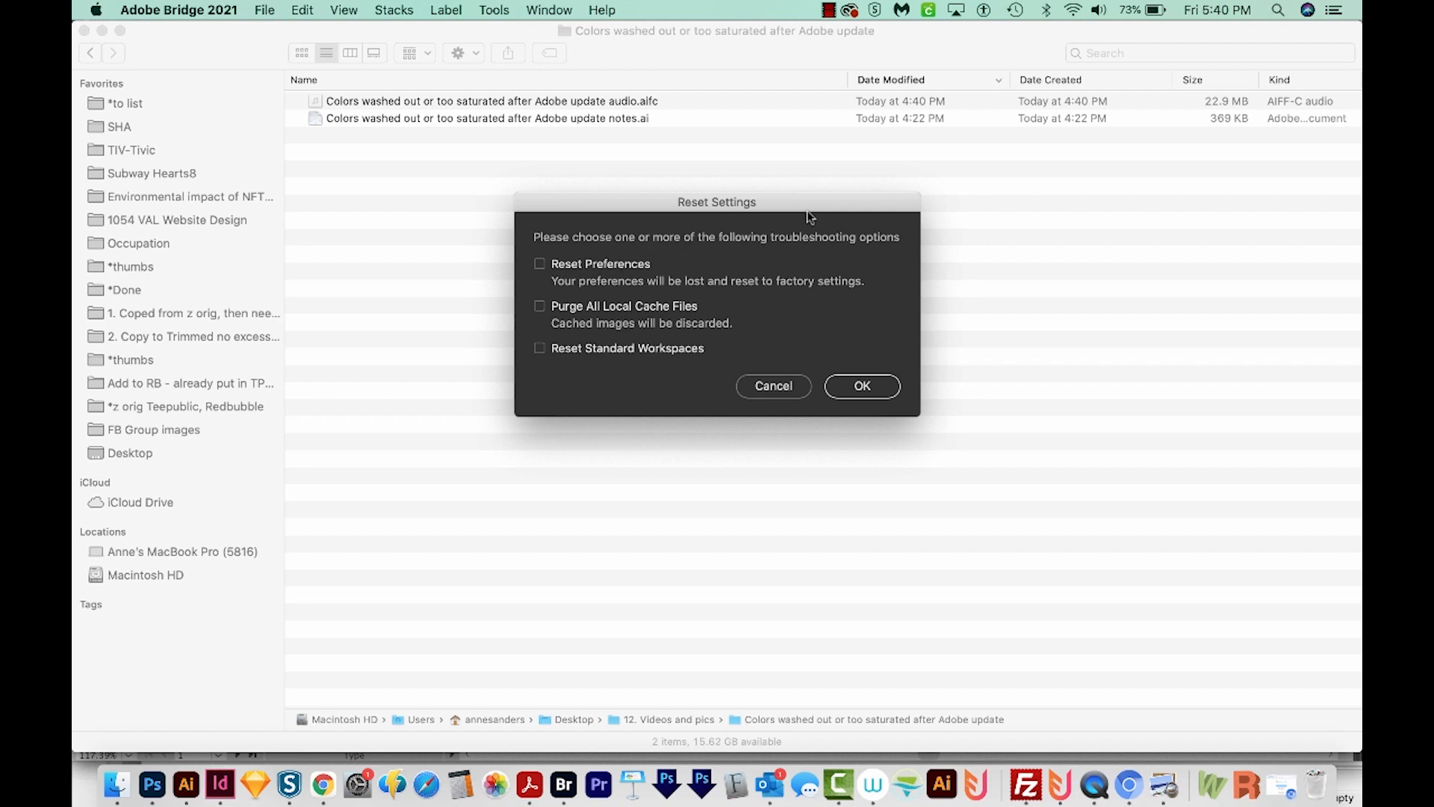
click(539, 306)
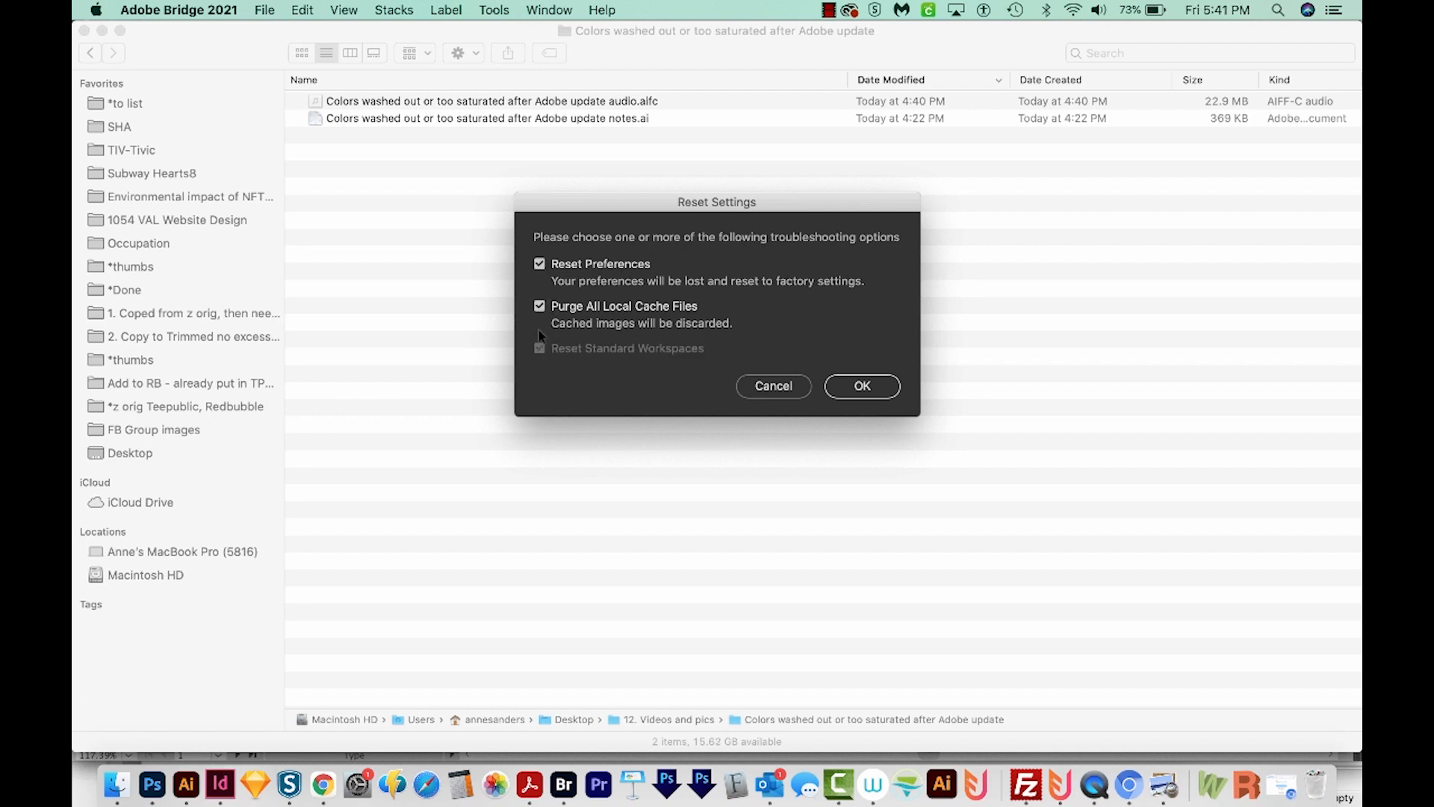
mouse_move(589, 376)
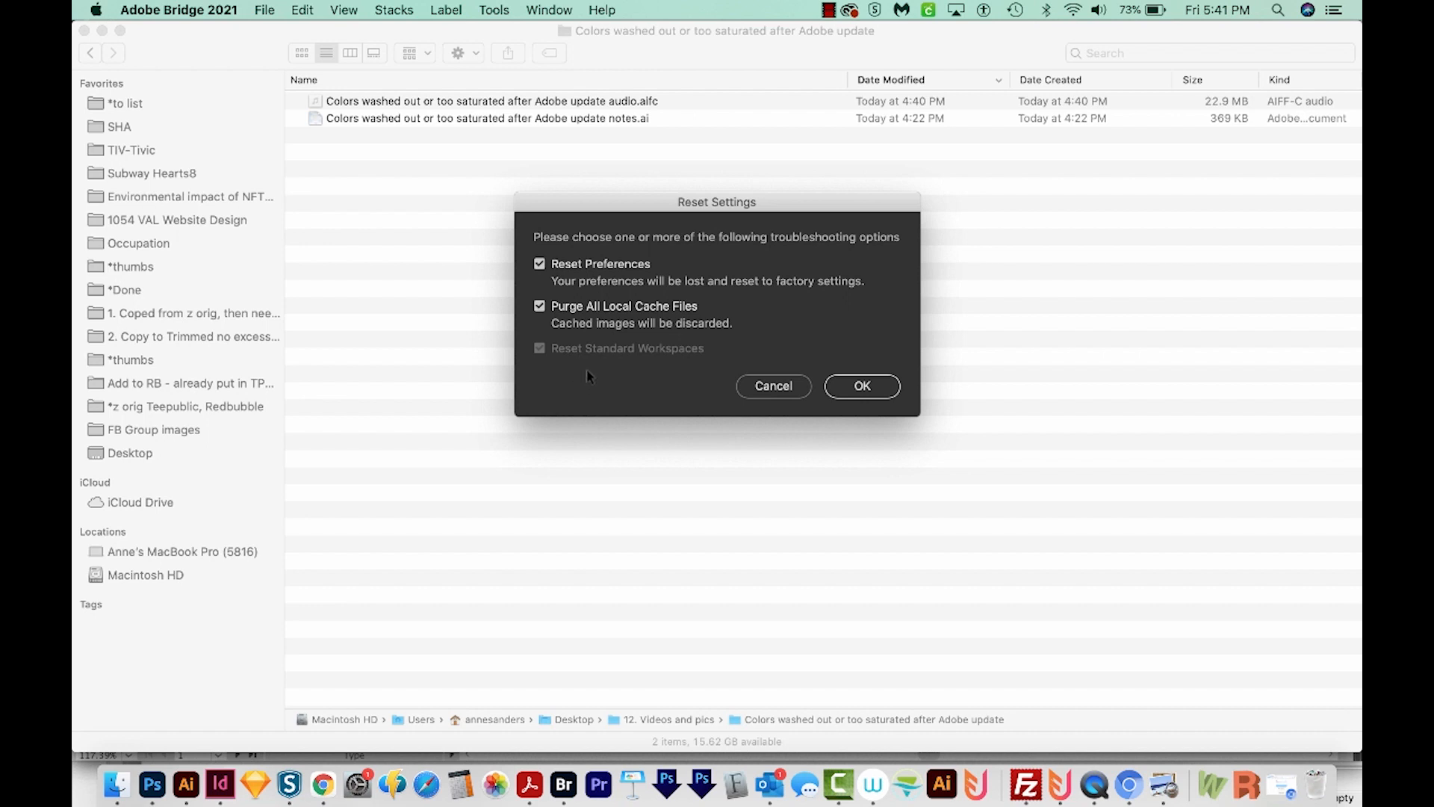
mouse_move(616, 370)
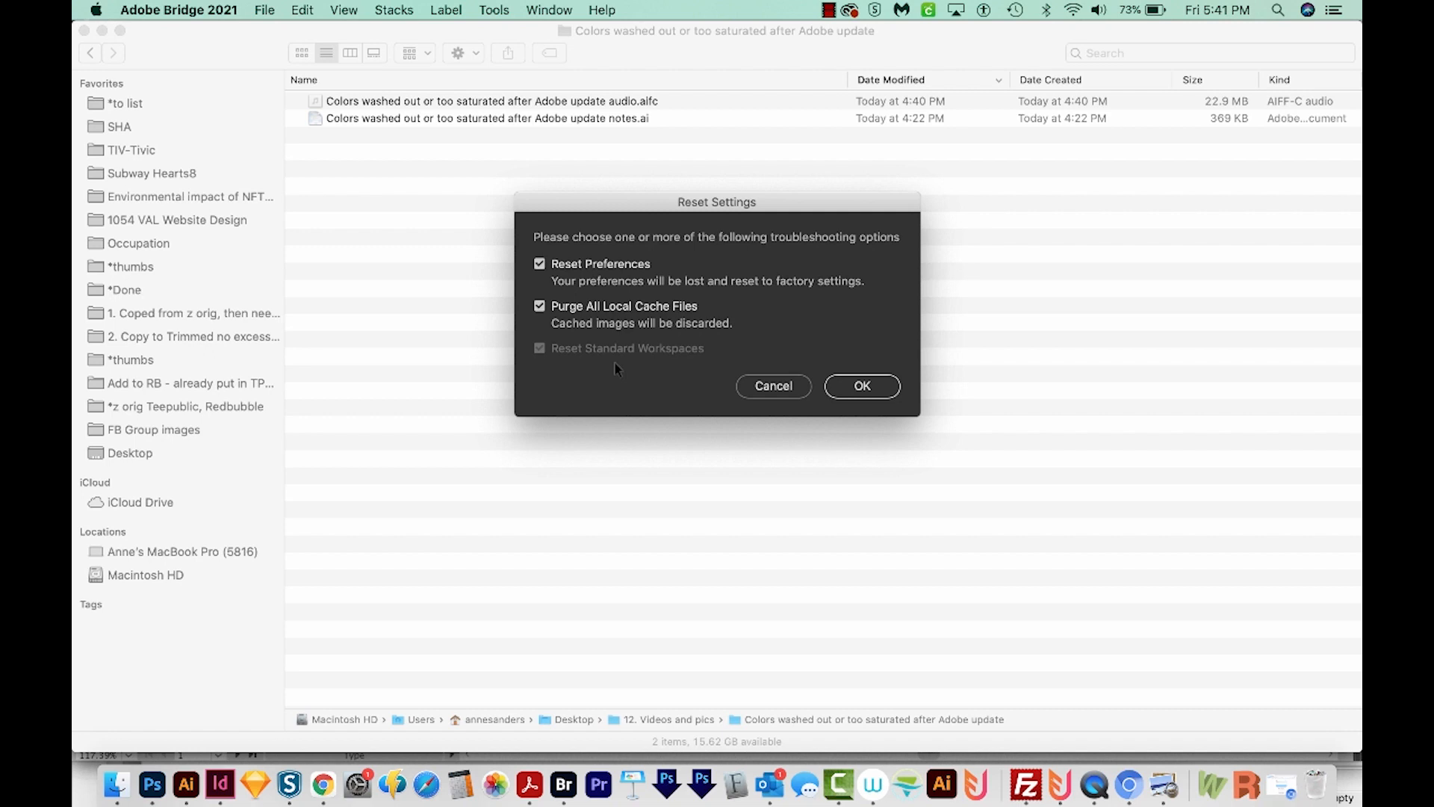
click(862, 385)
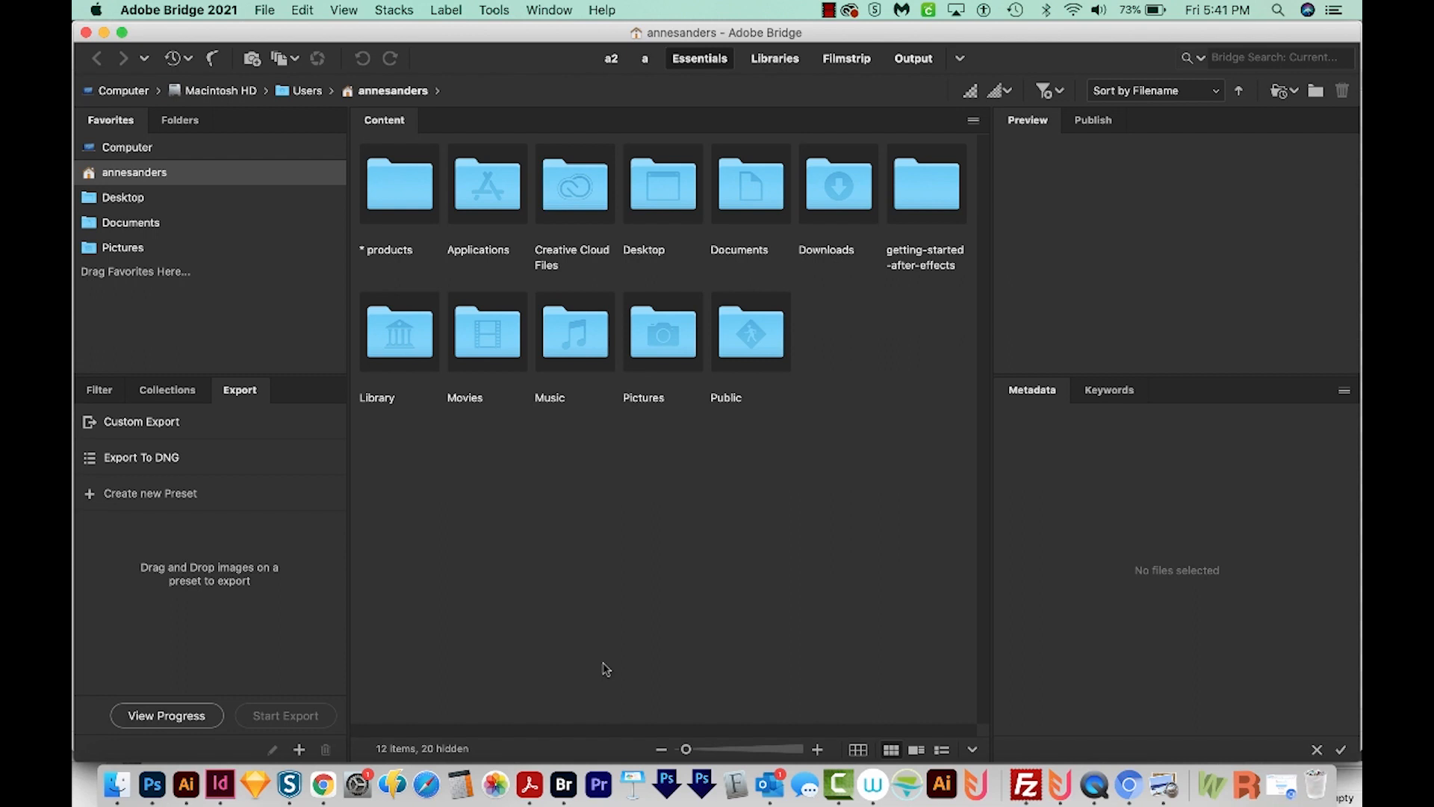
mouse_move(435, 527)
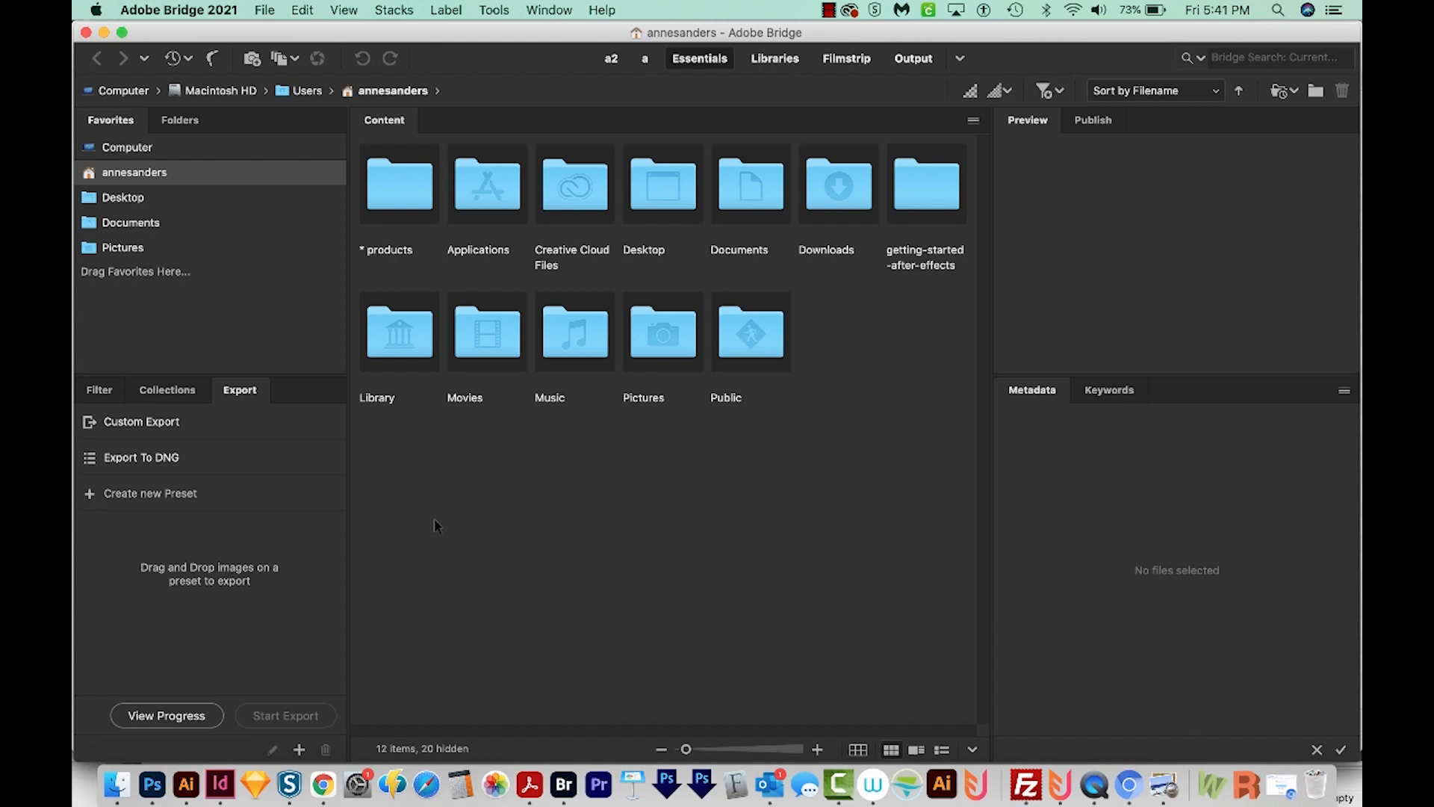
mouse_move(546, 592)
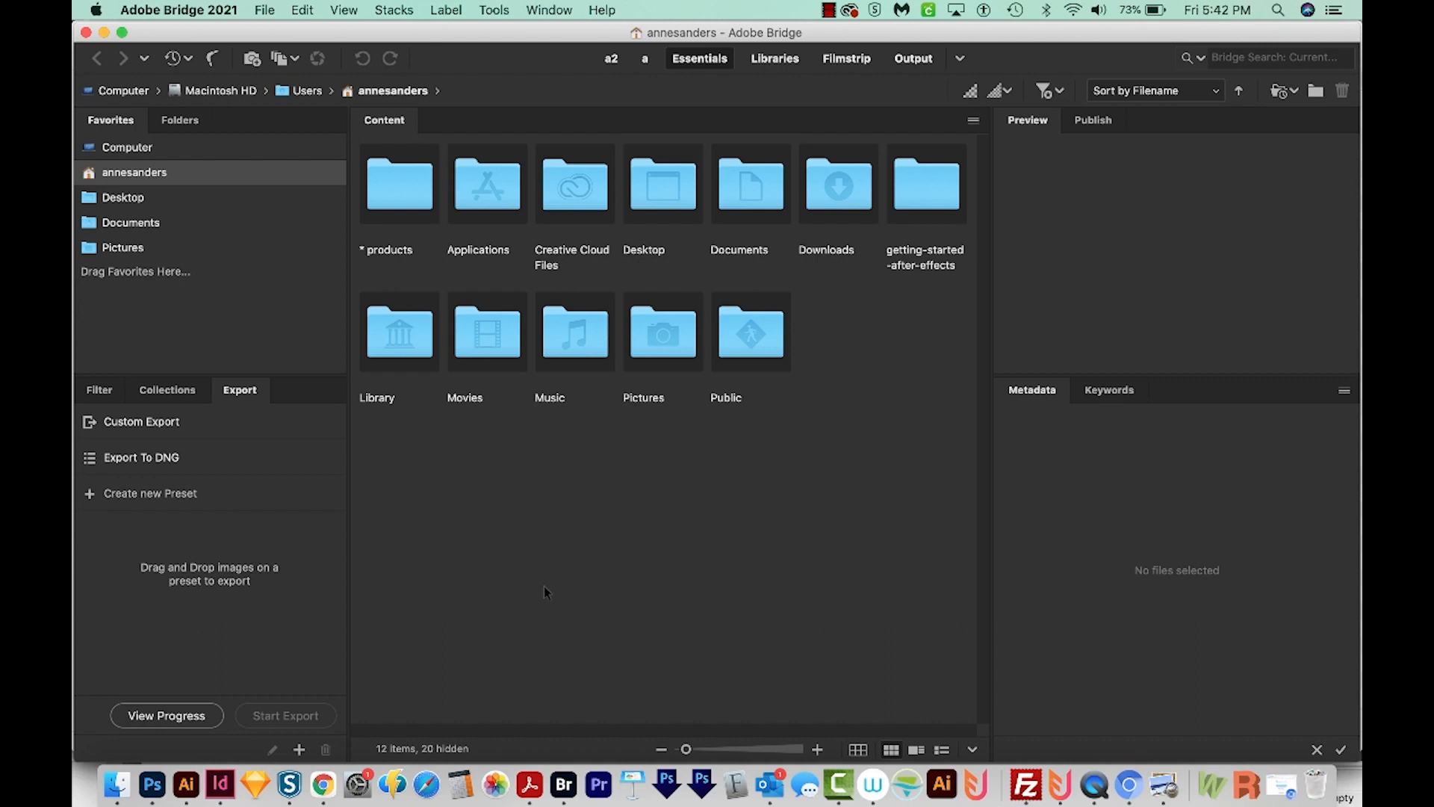
mouse_move(189, 786)
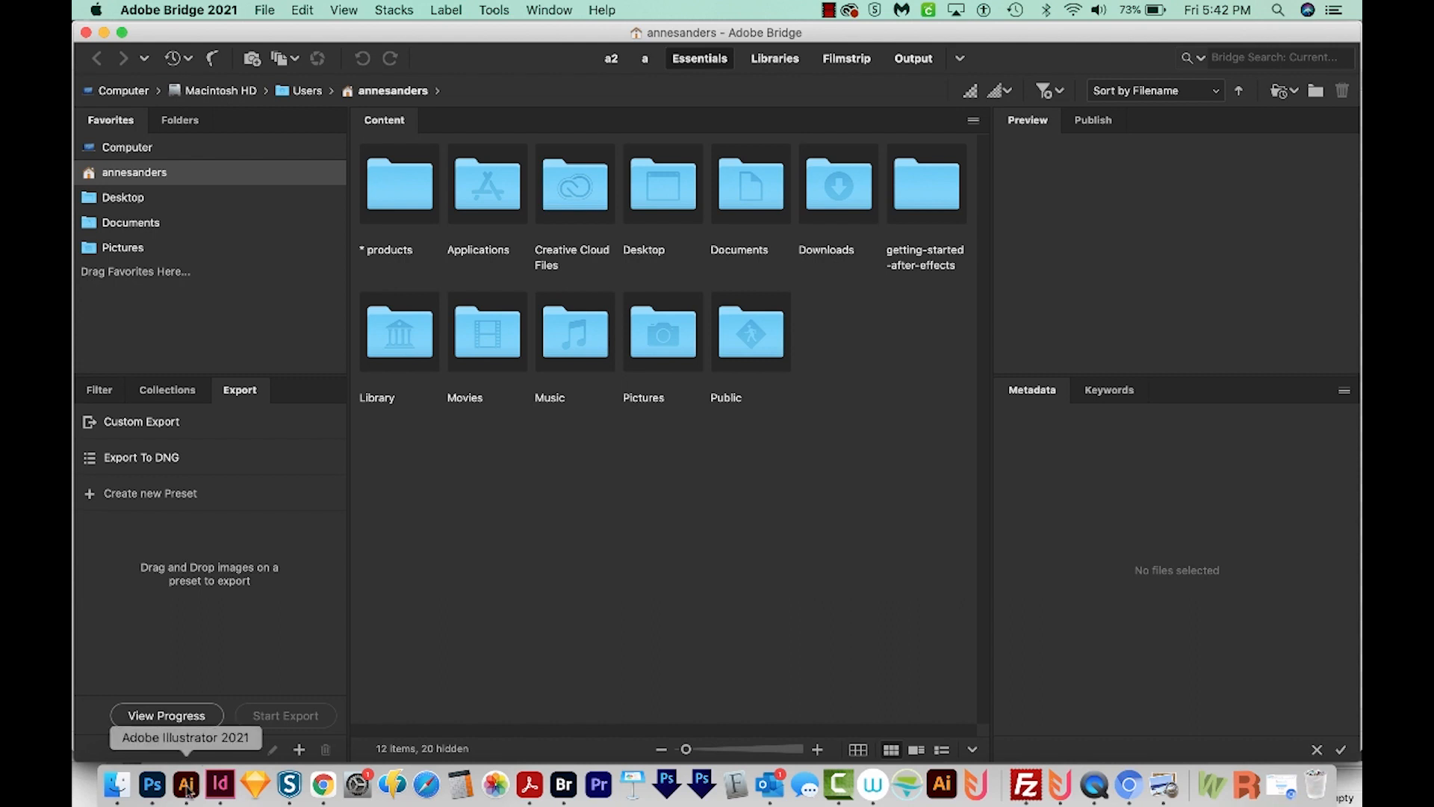
Step: Switch to Illustrator and show Performance preferences with GPU Performance turned off
click(183, 785)
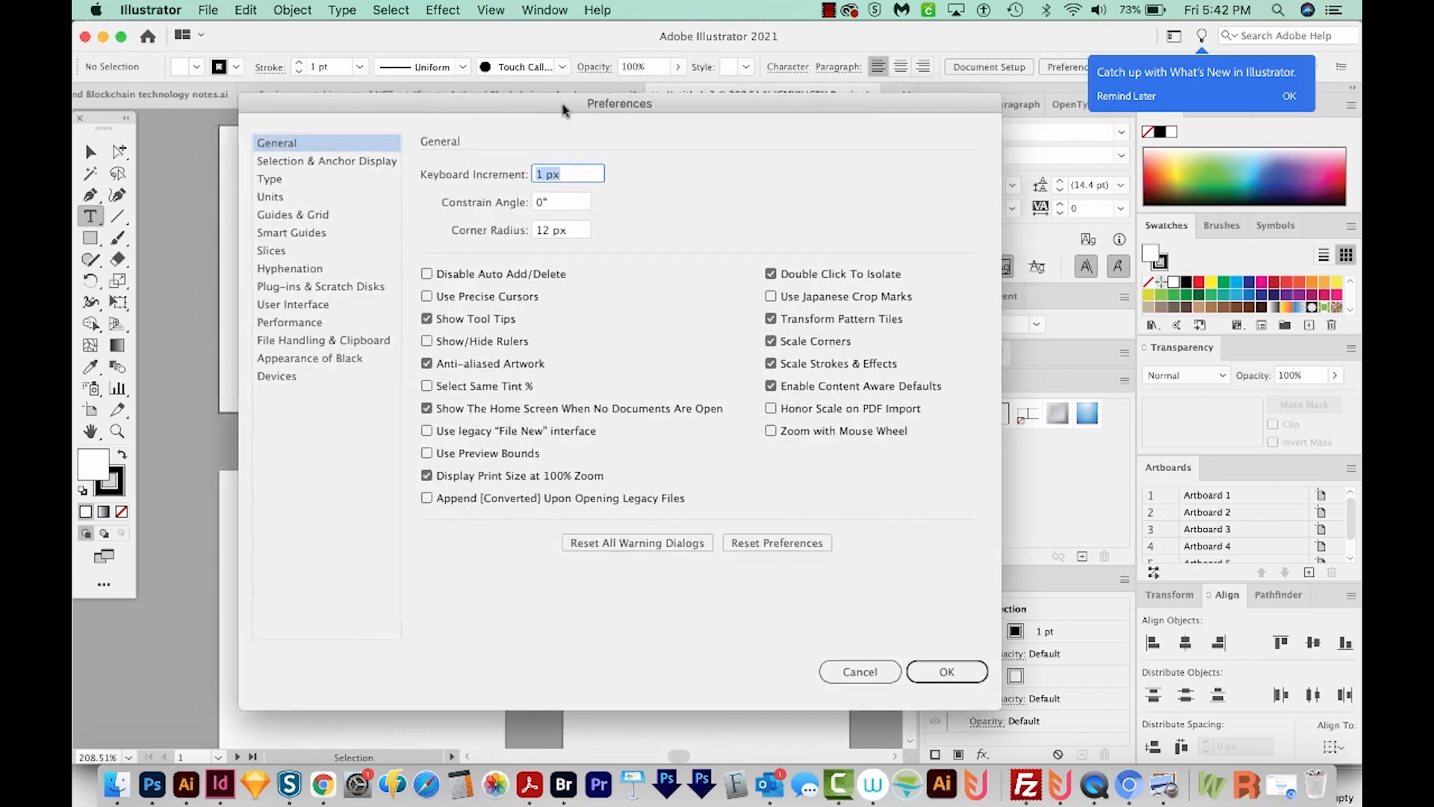
click(150, 10)
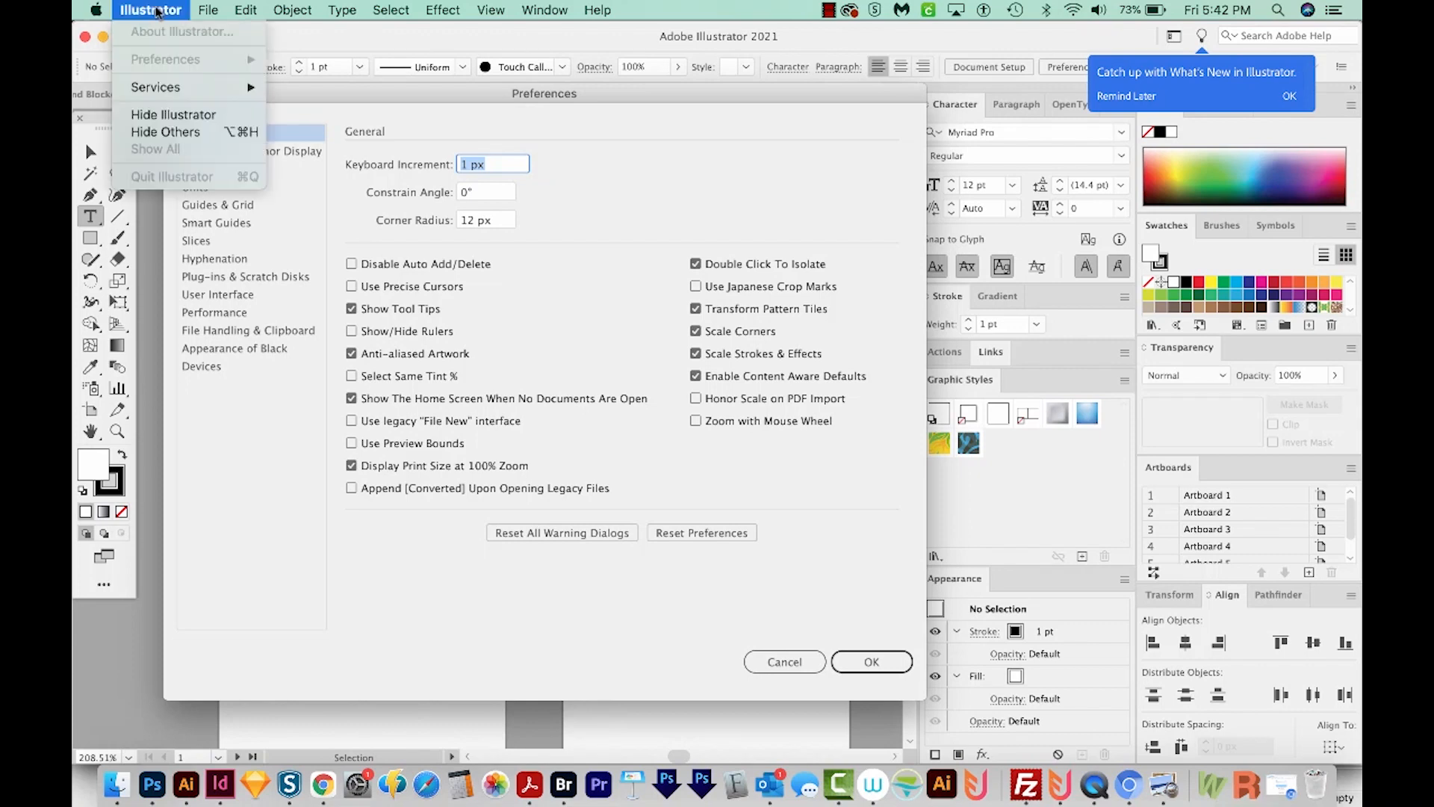
click(256, 10)
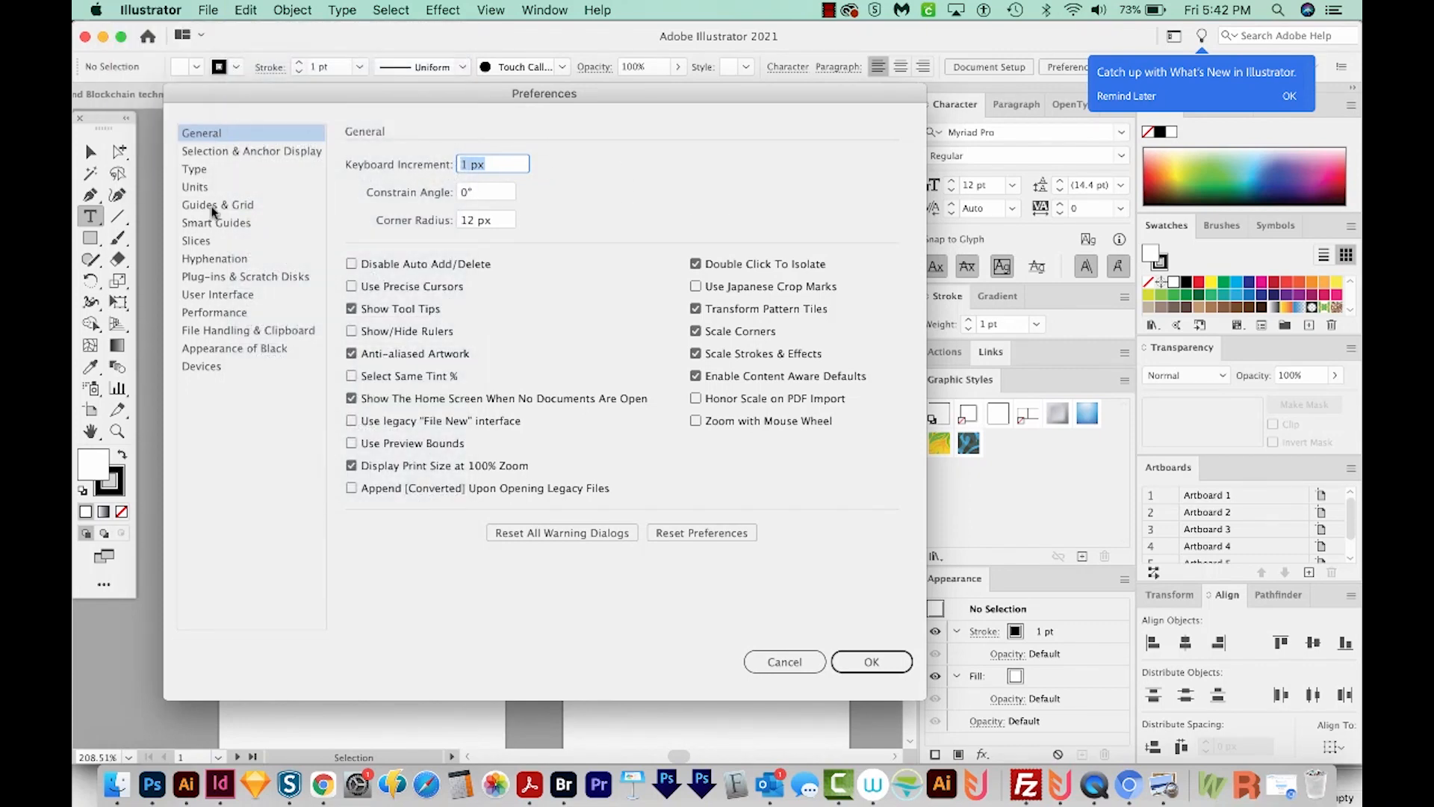
click(214, 312)
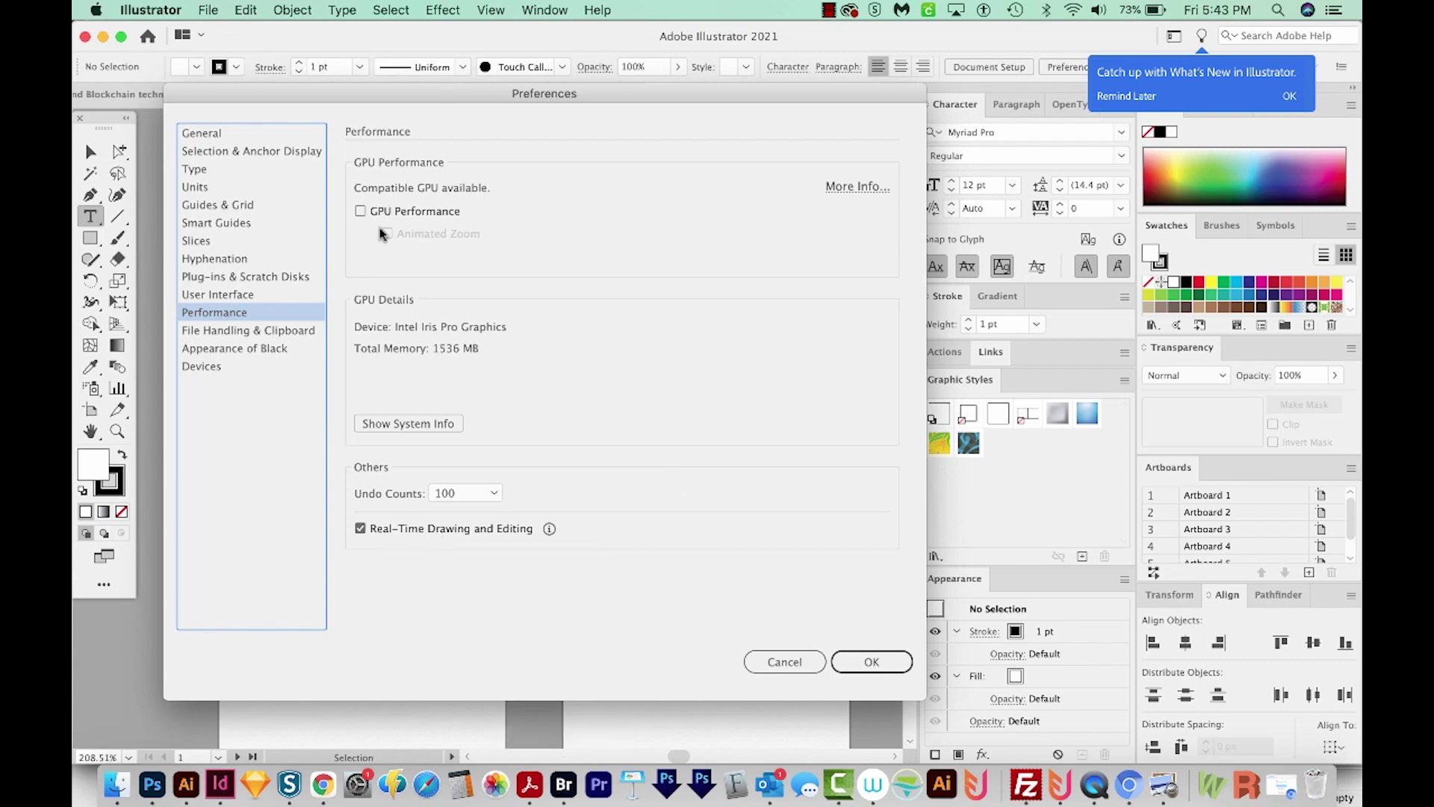
mouse_move(387, 239)
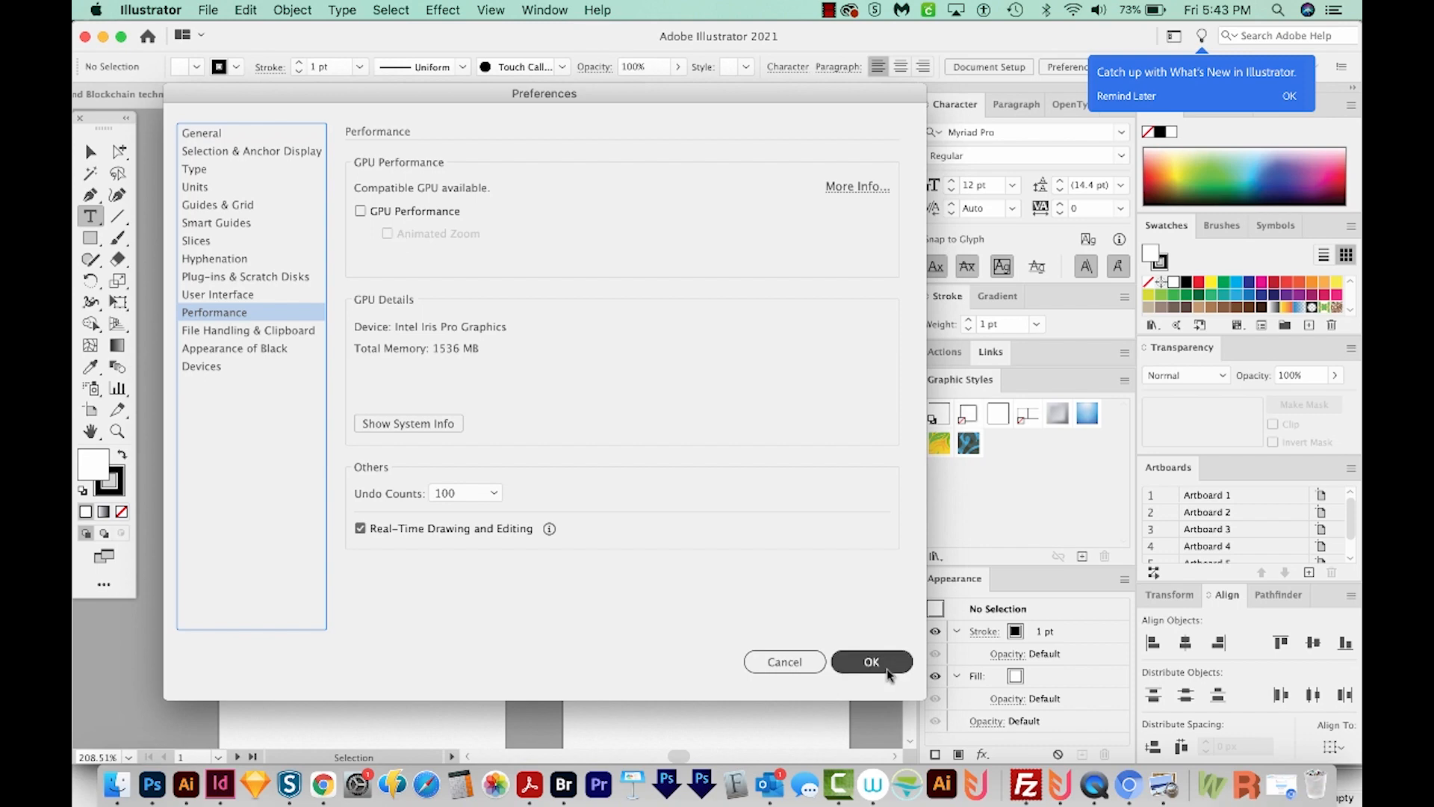
Step: Close Illustrator preferences, then keep InDesign's Color Settings at North America General Purpose 2
click(872, 662)
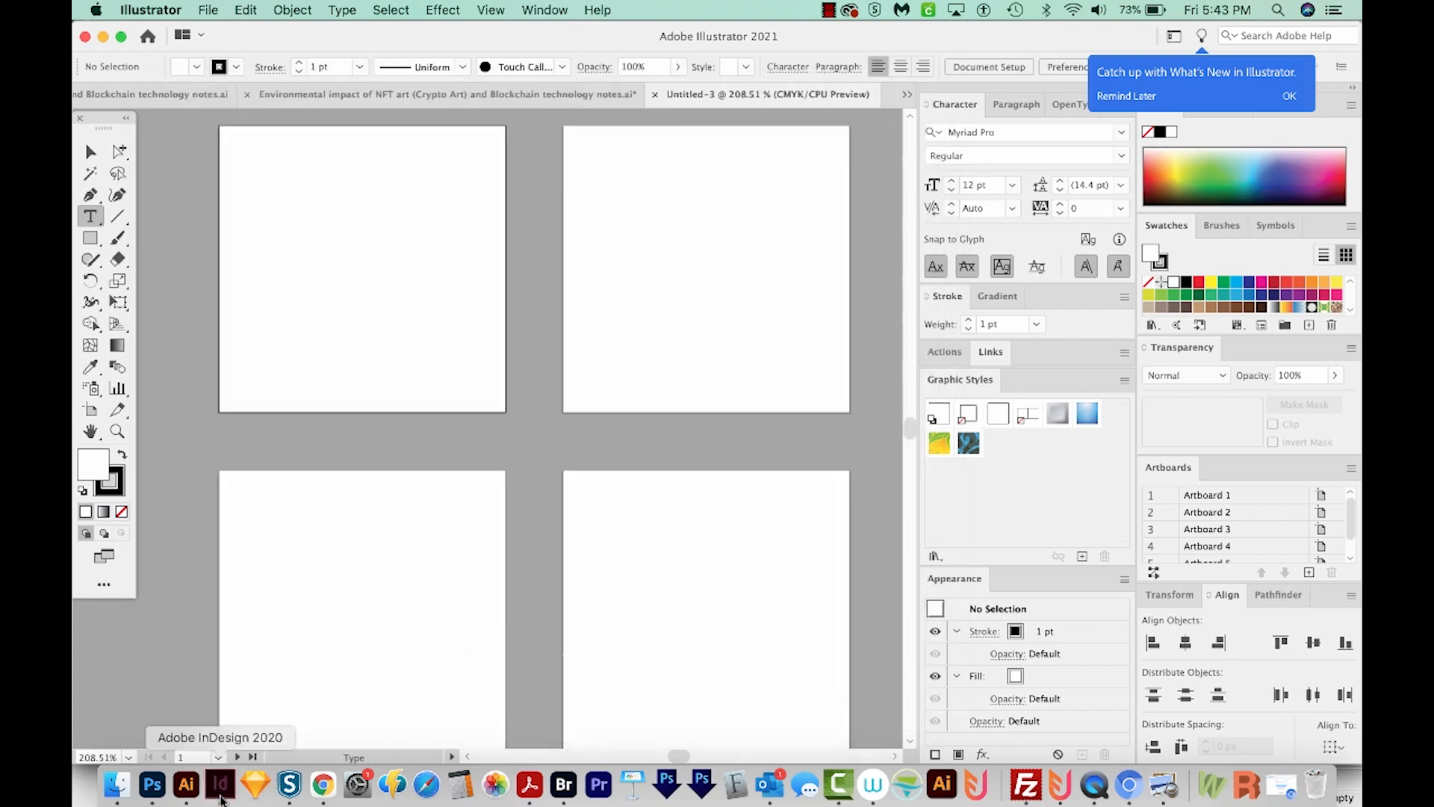
click(223, 783)
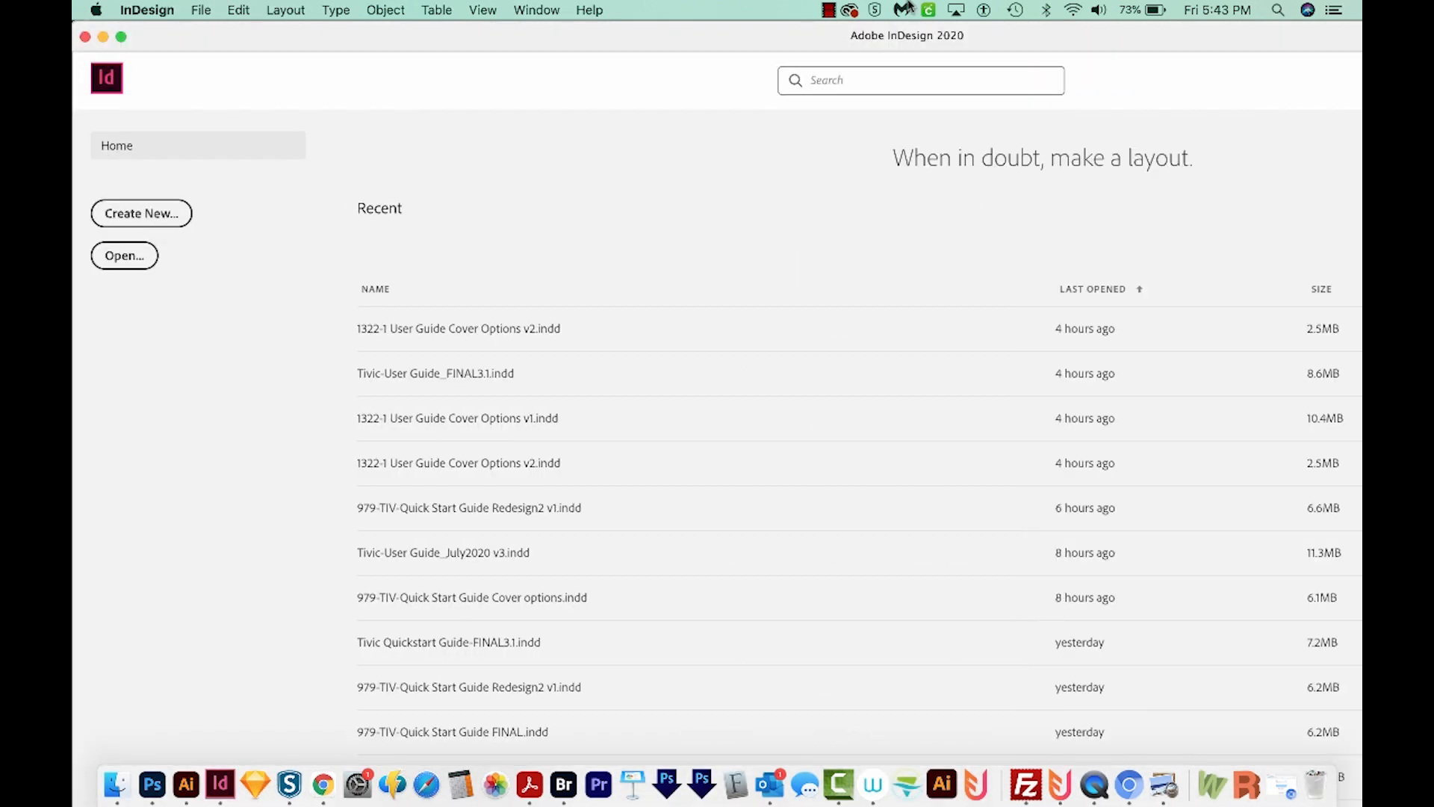
click(237, 10)
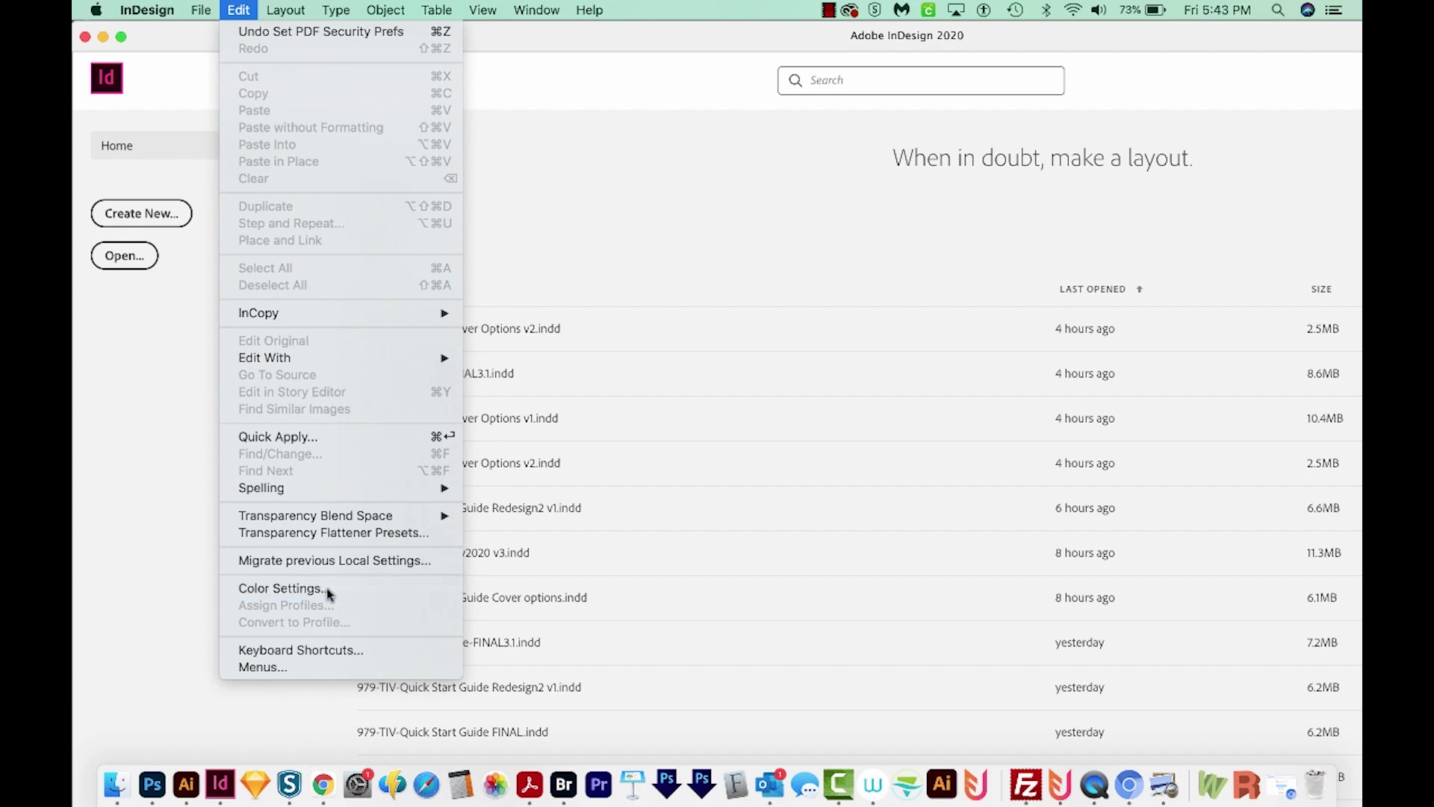
click(277, 588)
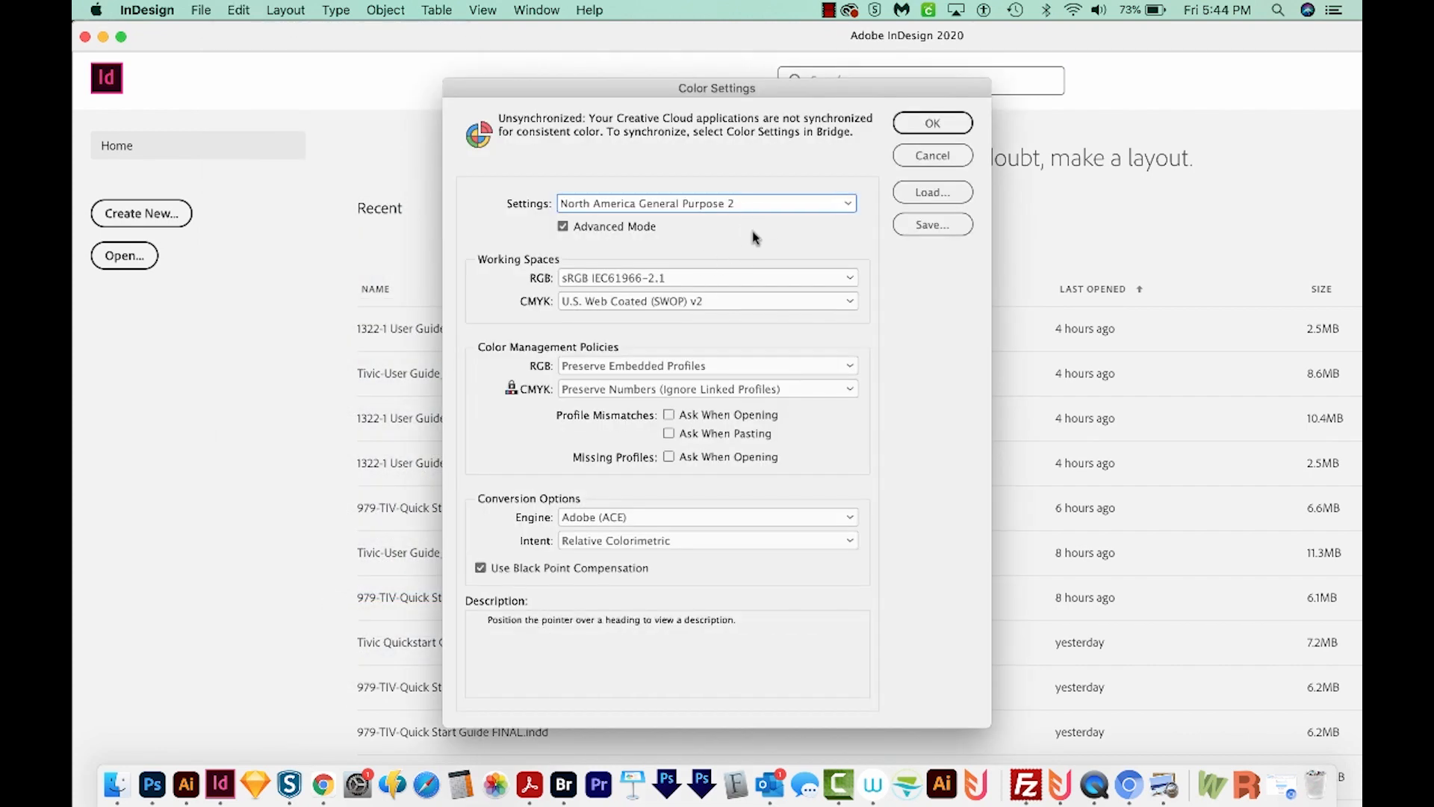
click(706, 203)
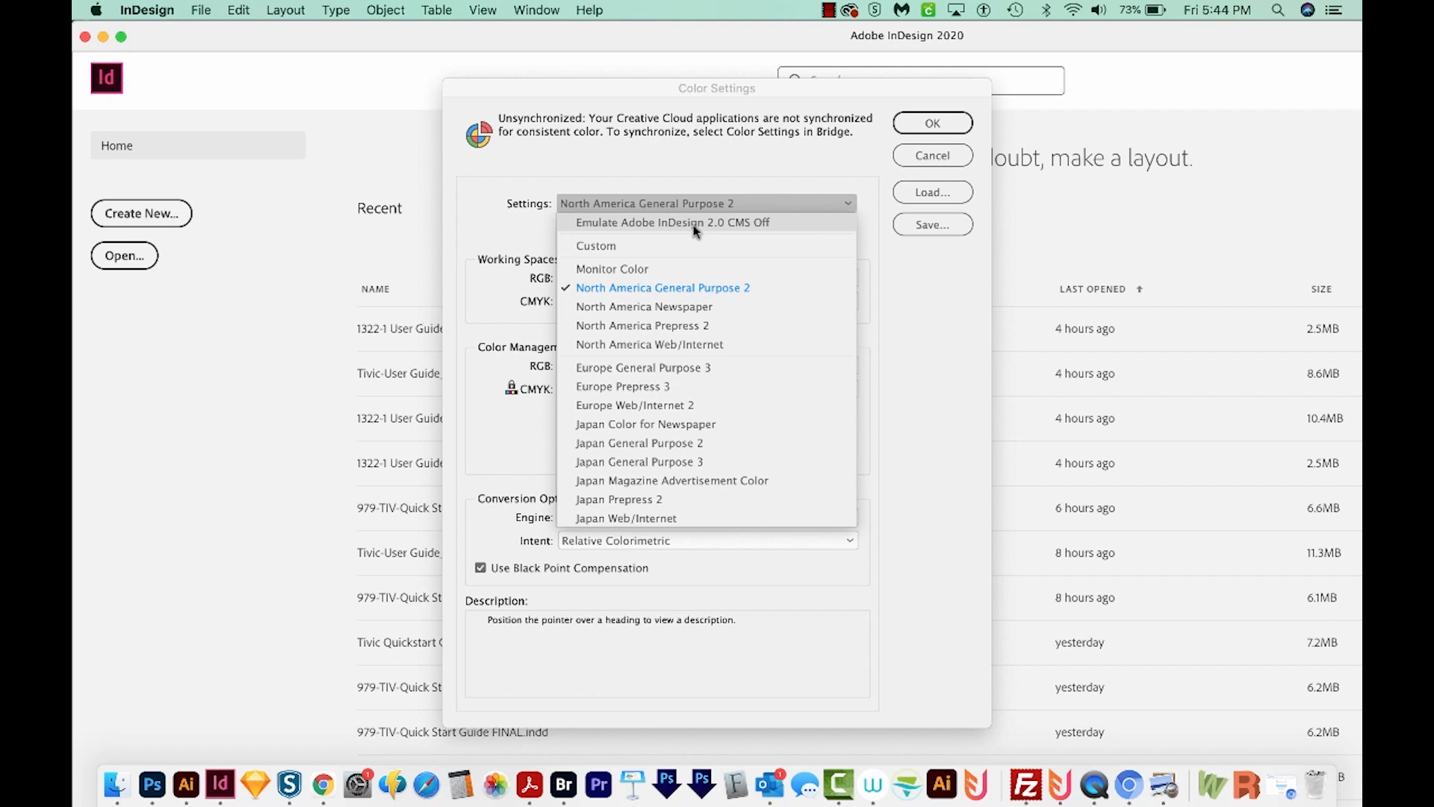
mouse_move(737, 232)
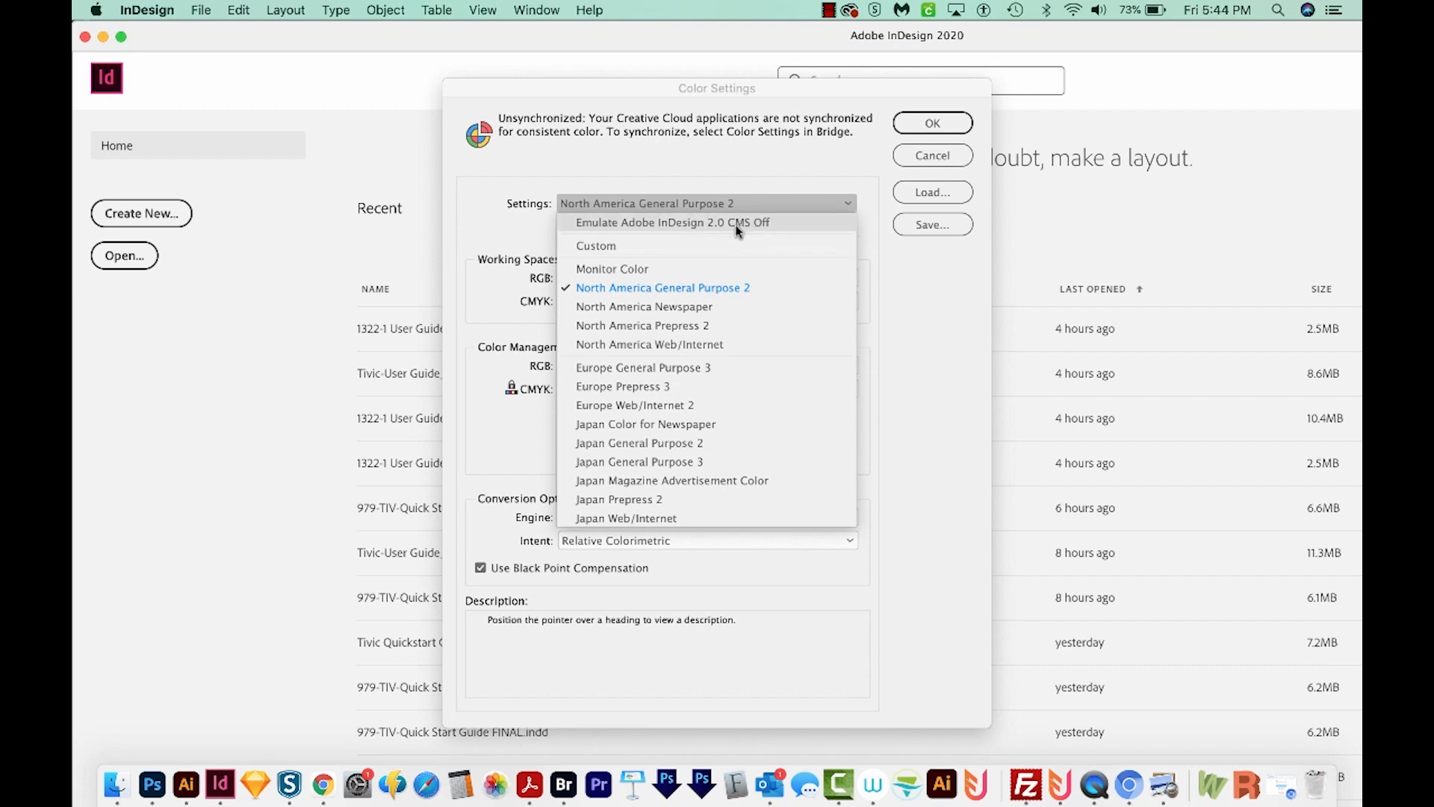
mouse_move(666, 267)
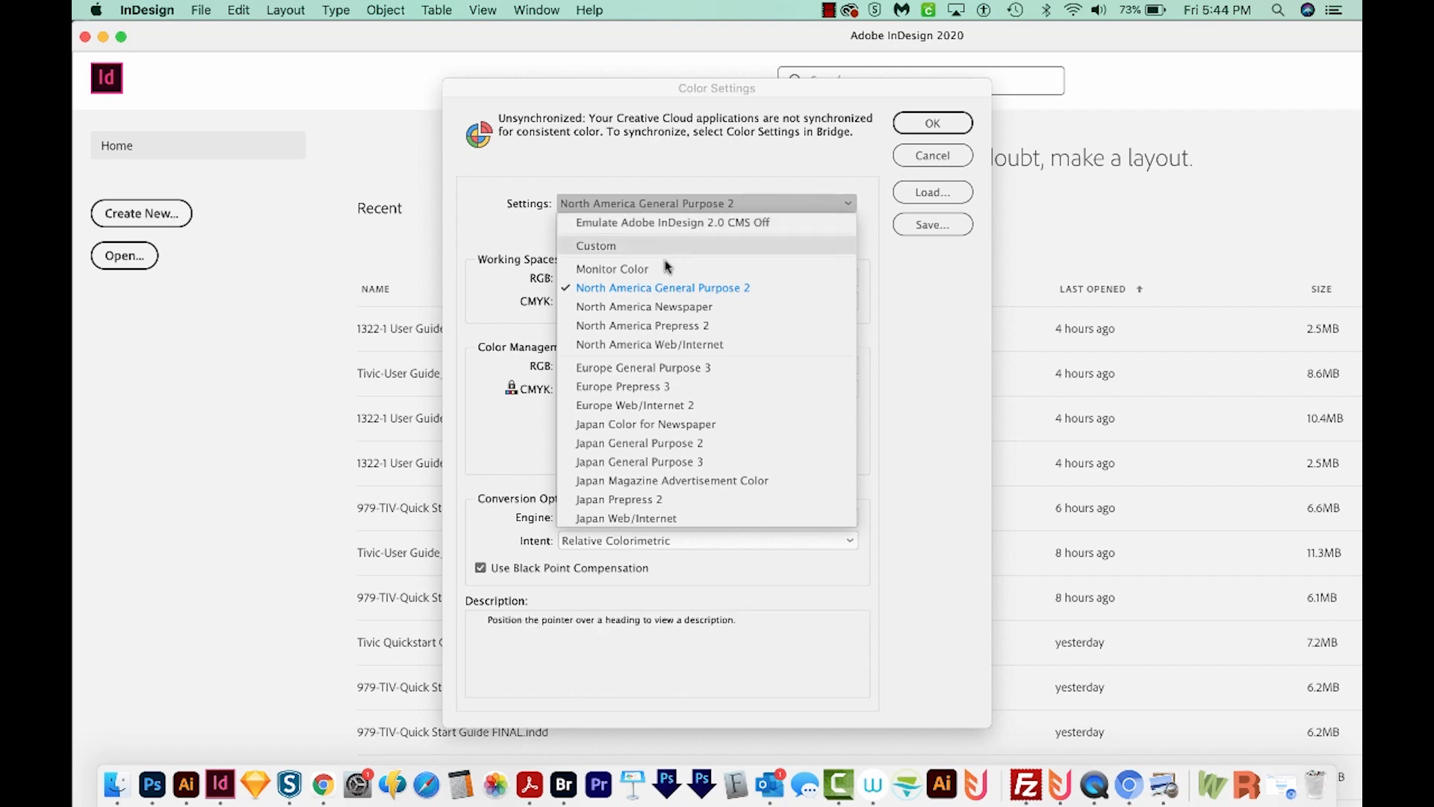
mouse_move(734, 295)
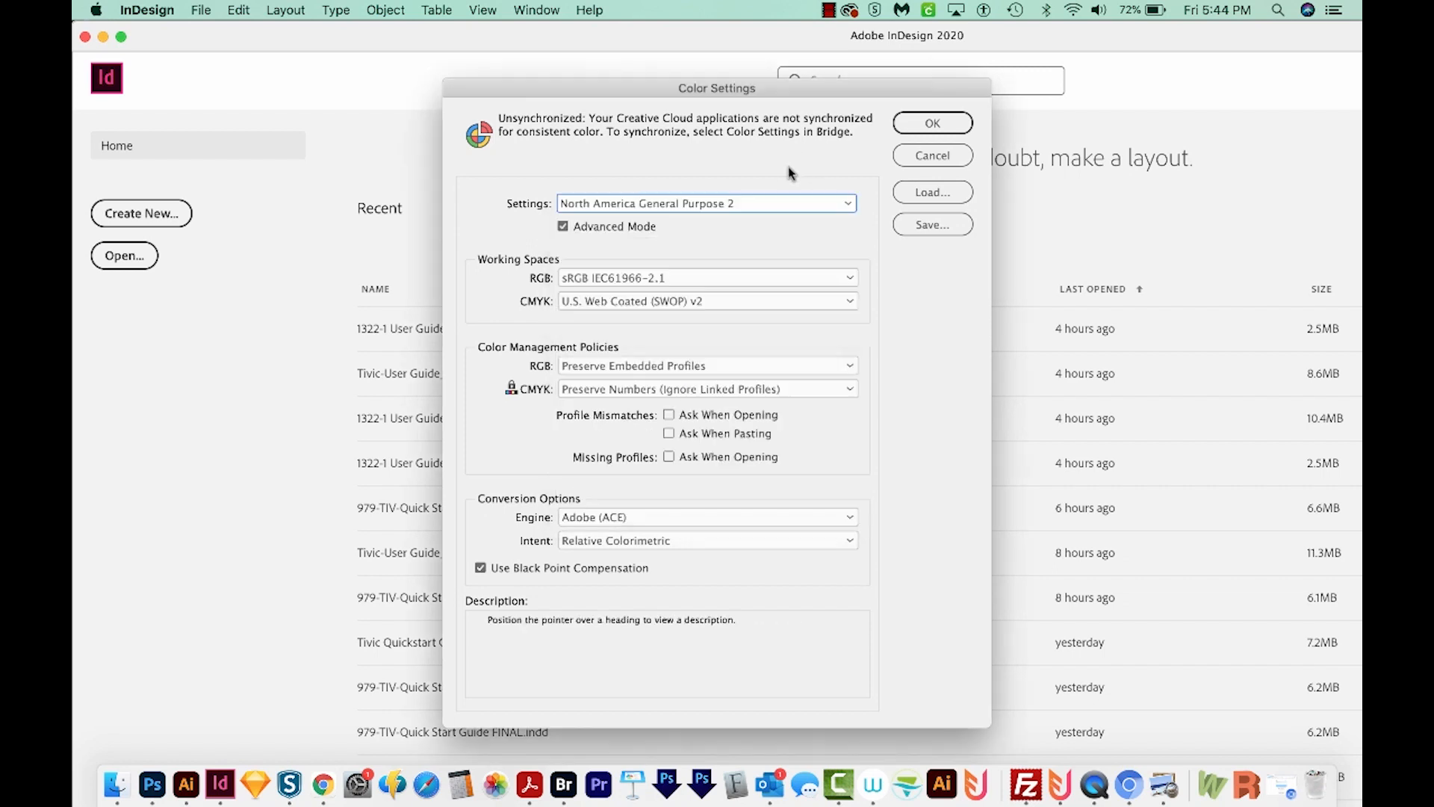
click(932, 122)
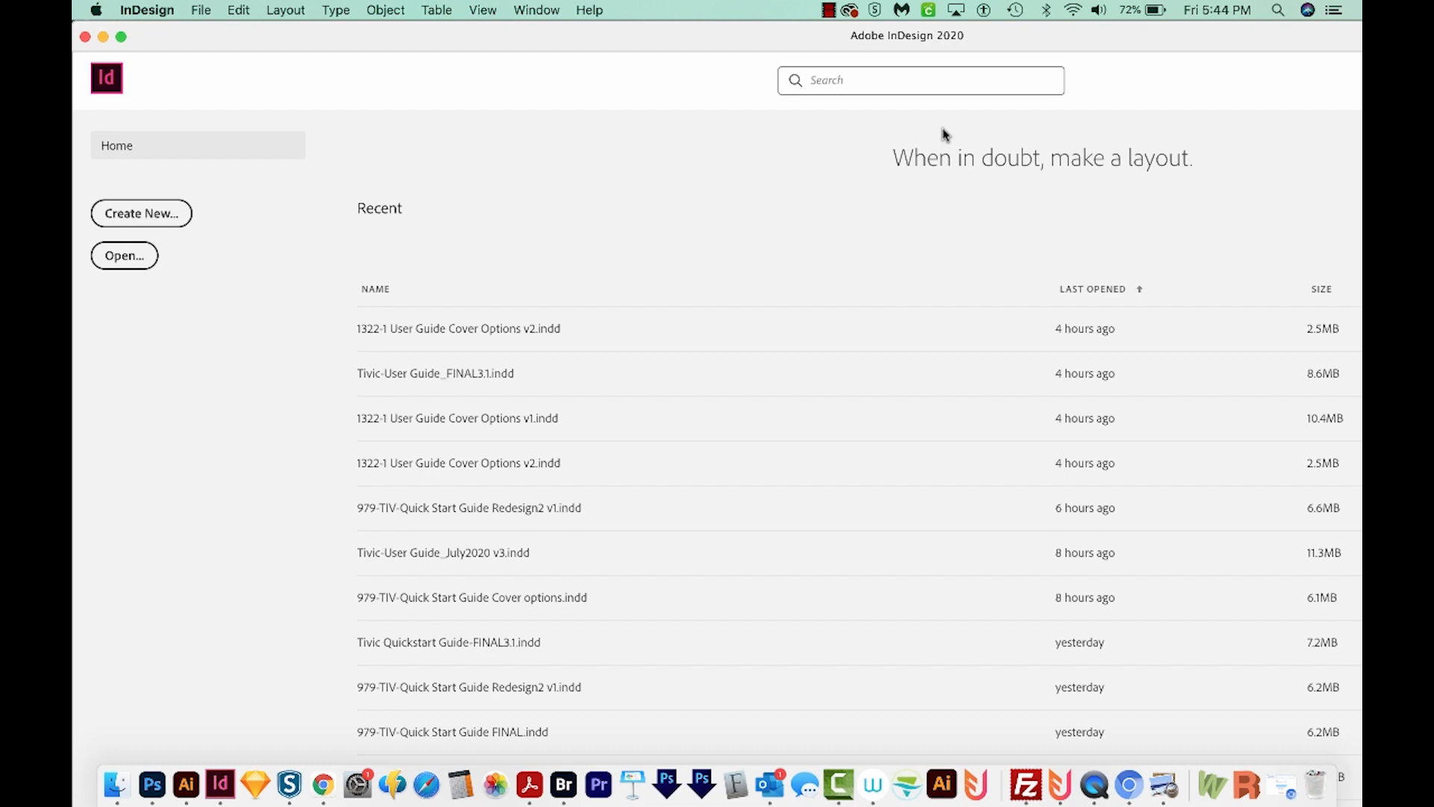
mouse_move(570, 179)
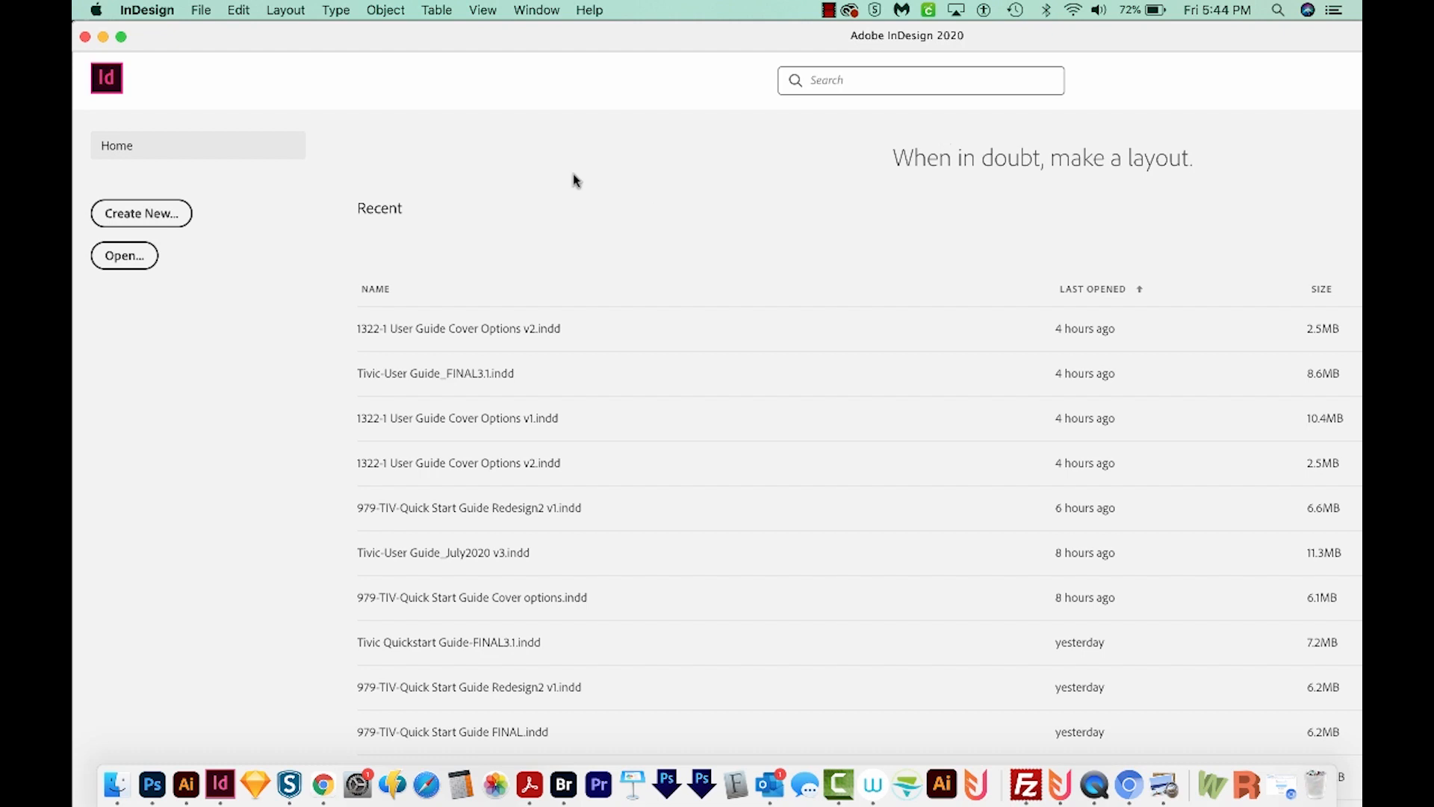
Step: Choose Document CMYK under Edit > Transparency Blend Space in InDesign
click(238, 10)
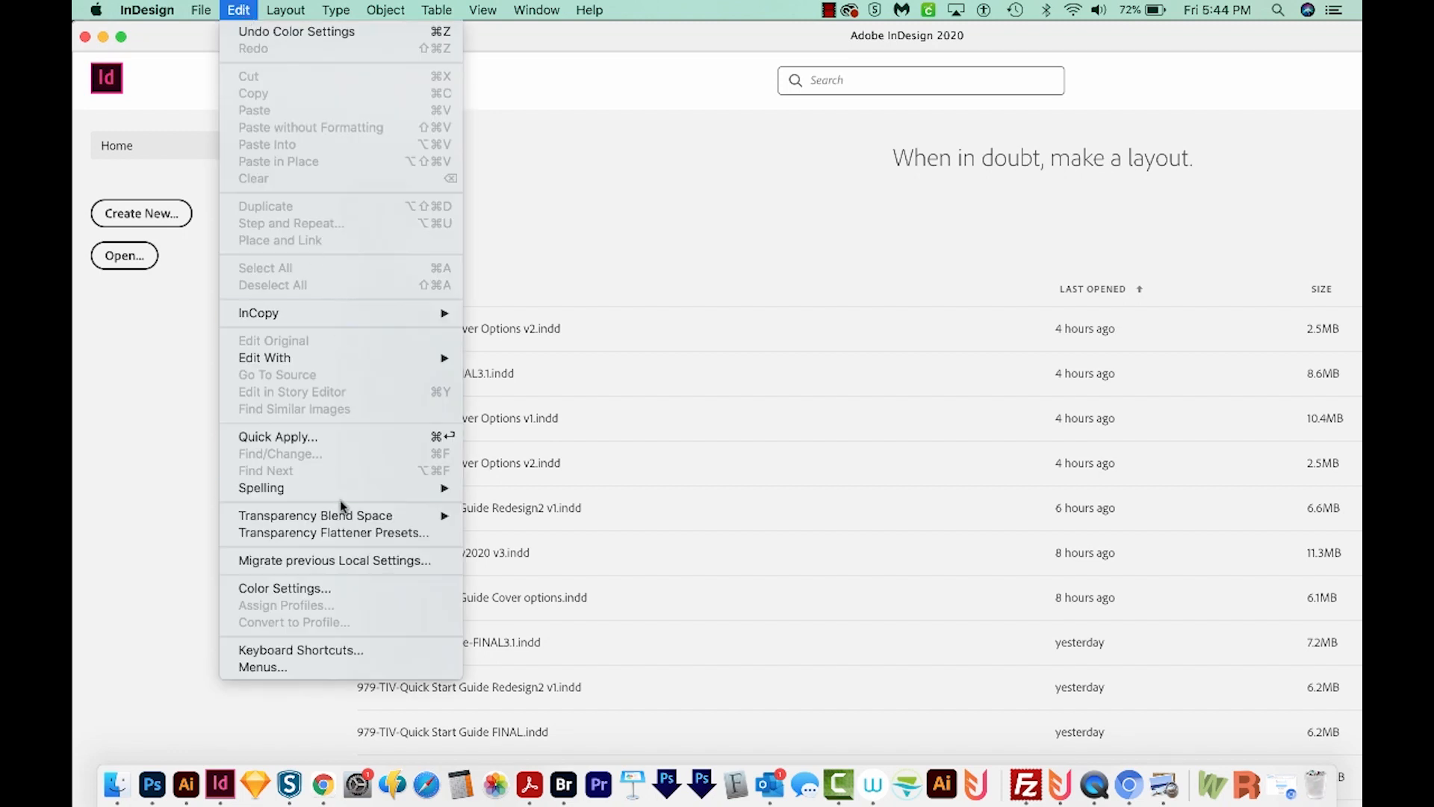
mouse_move(314, 515)
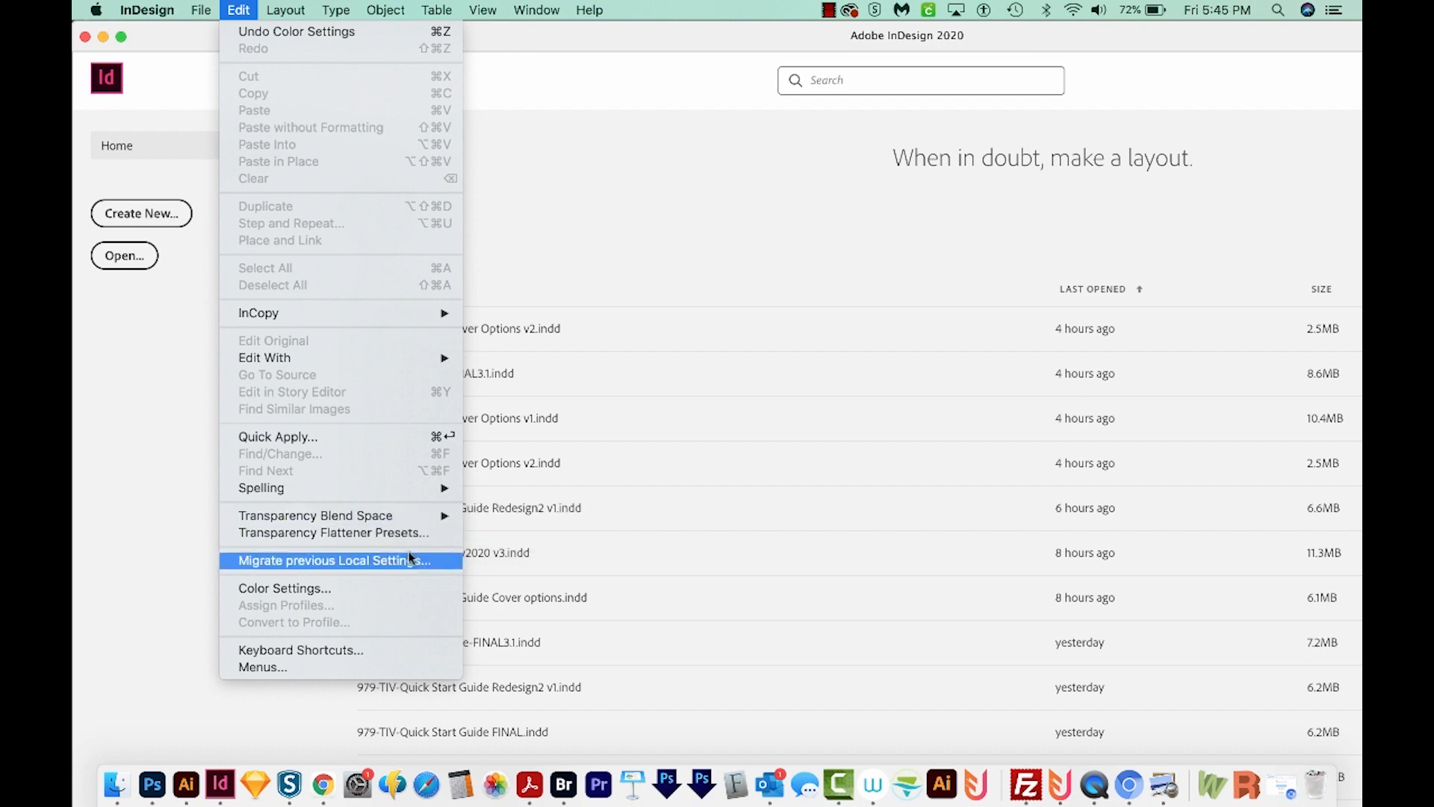
mouse_move(315, 515)
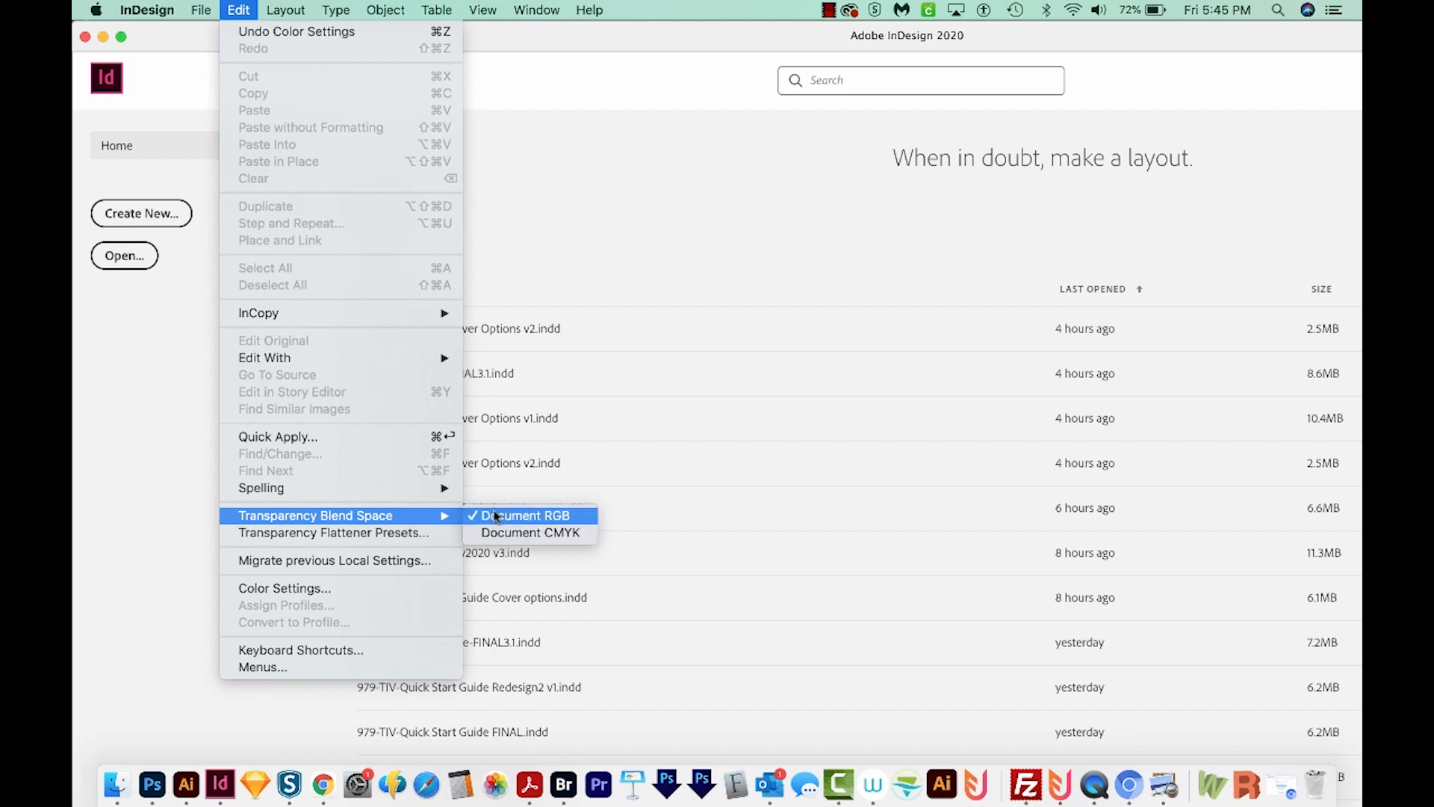
mouse_move(527, 533)
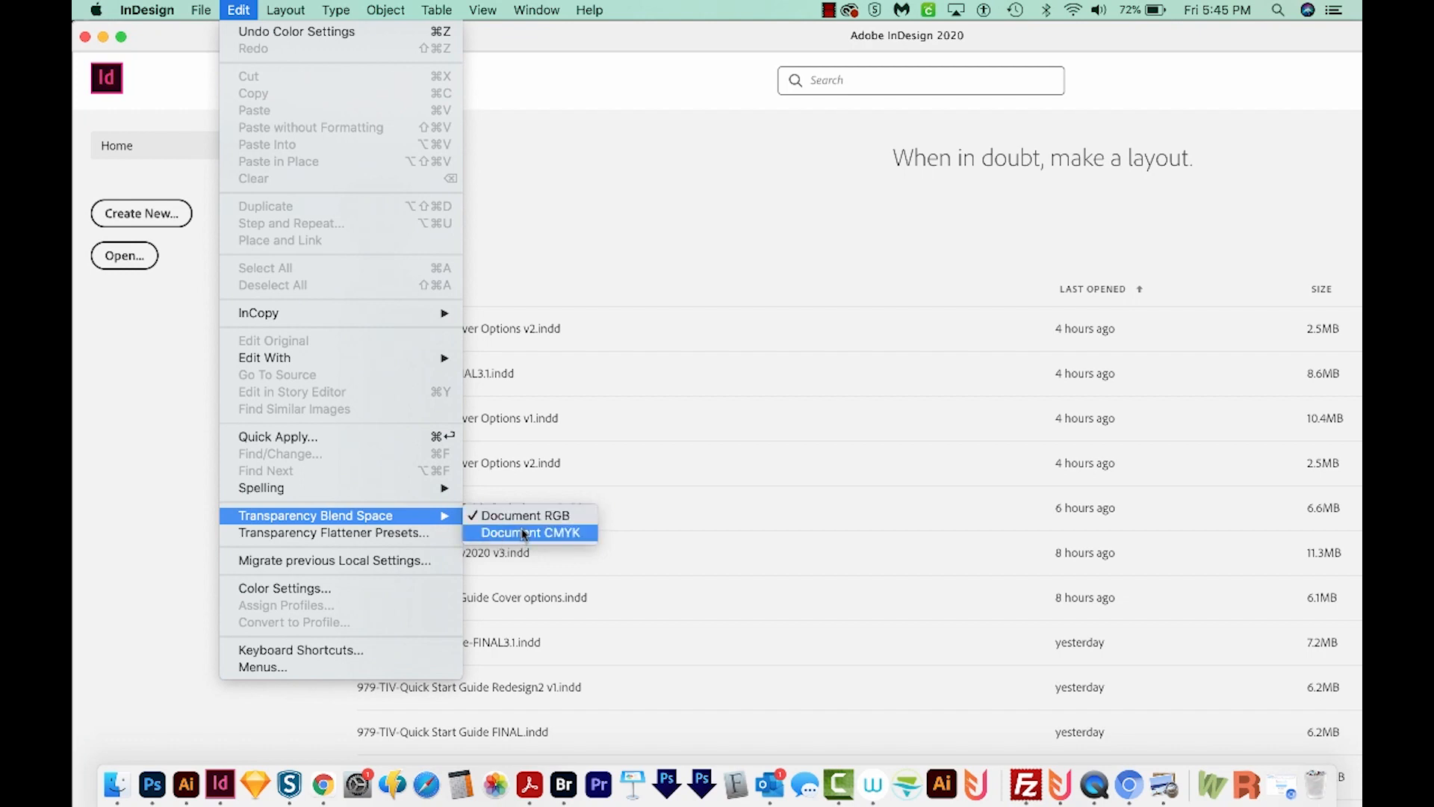
click(532, 532)
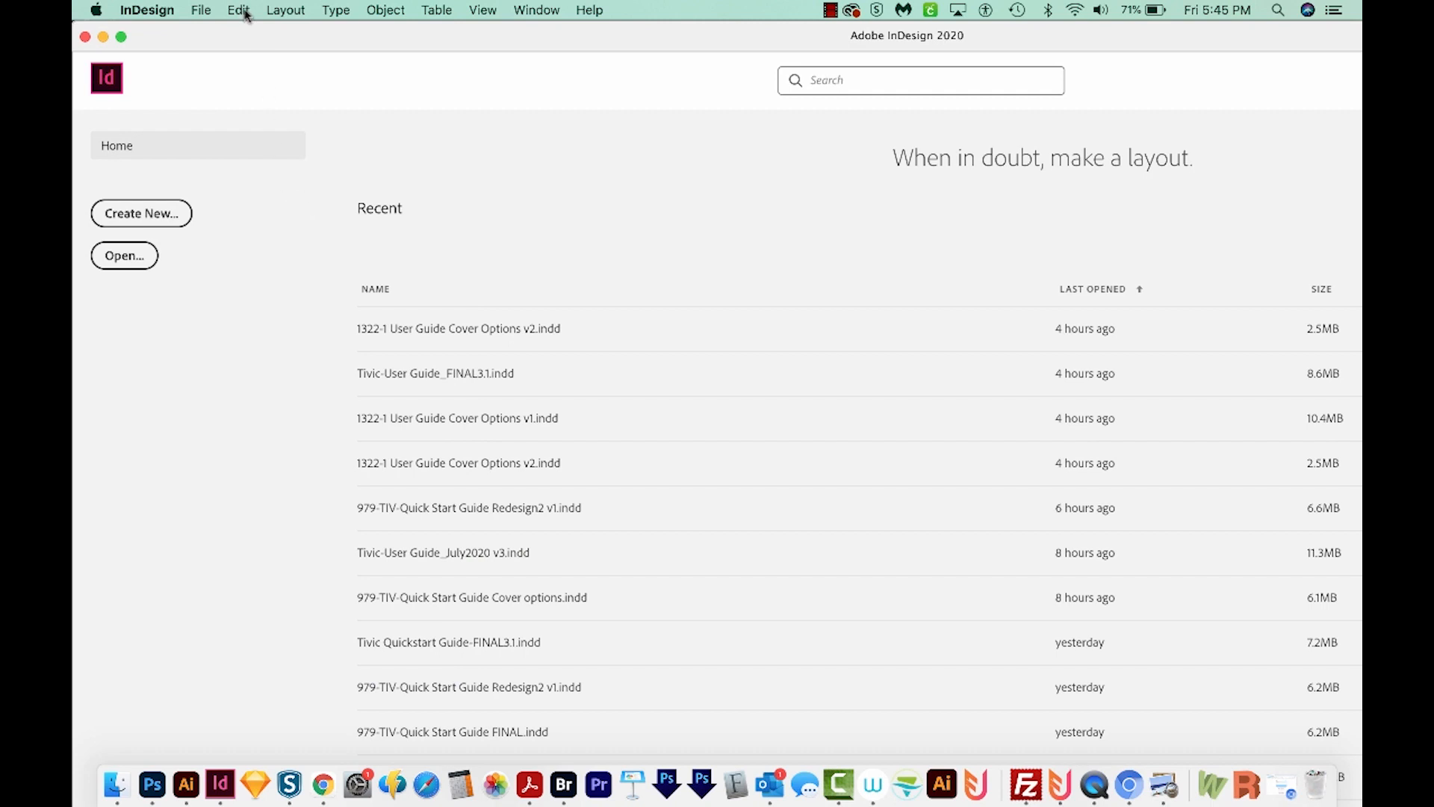
Step: Review InDesign's color settings presets list again, then switch to Photoshop
click(238, 10)
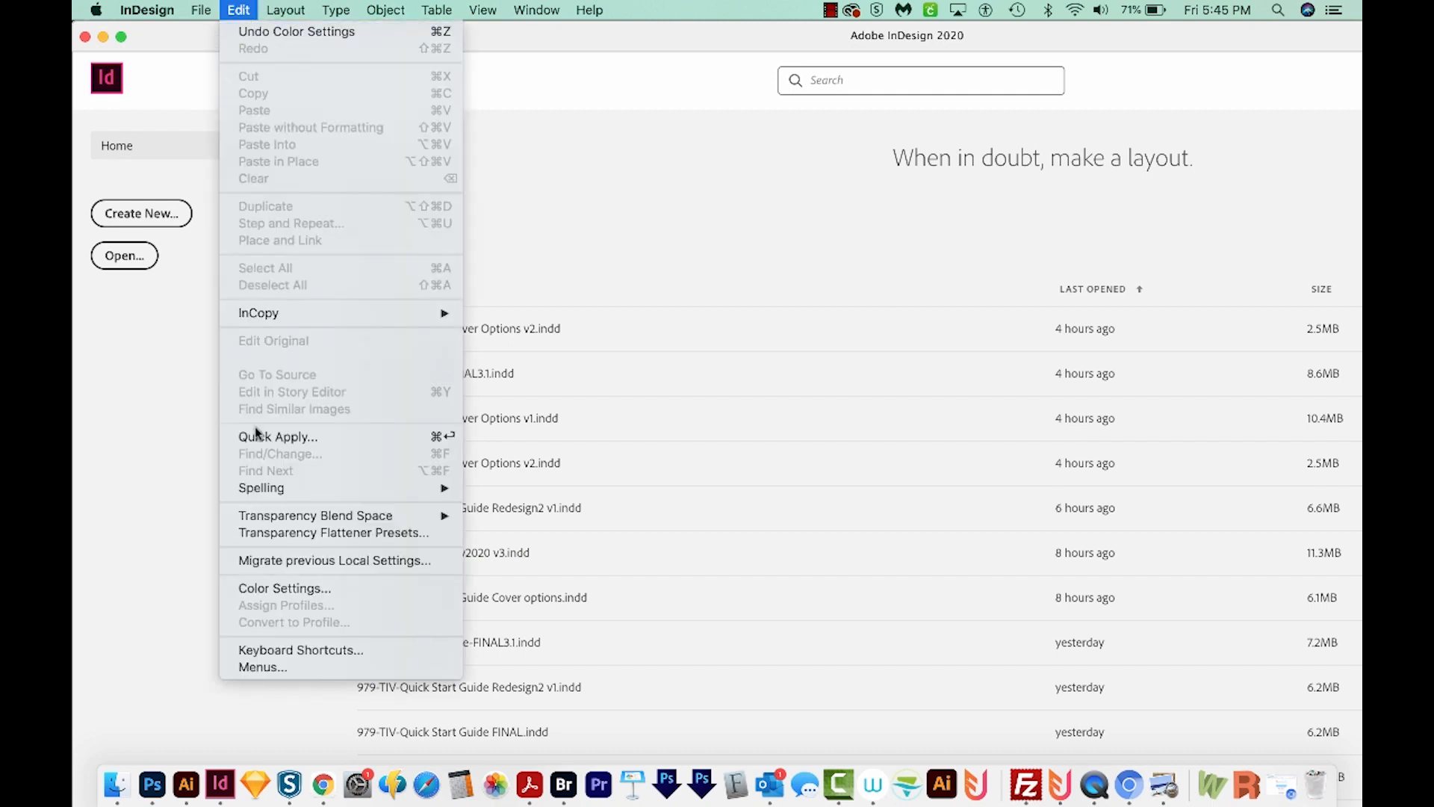
click(283, 588)
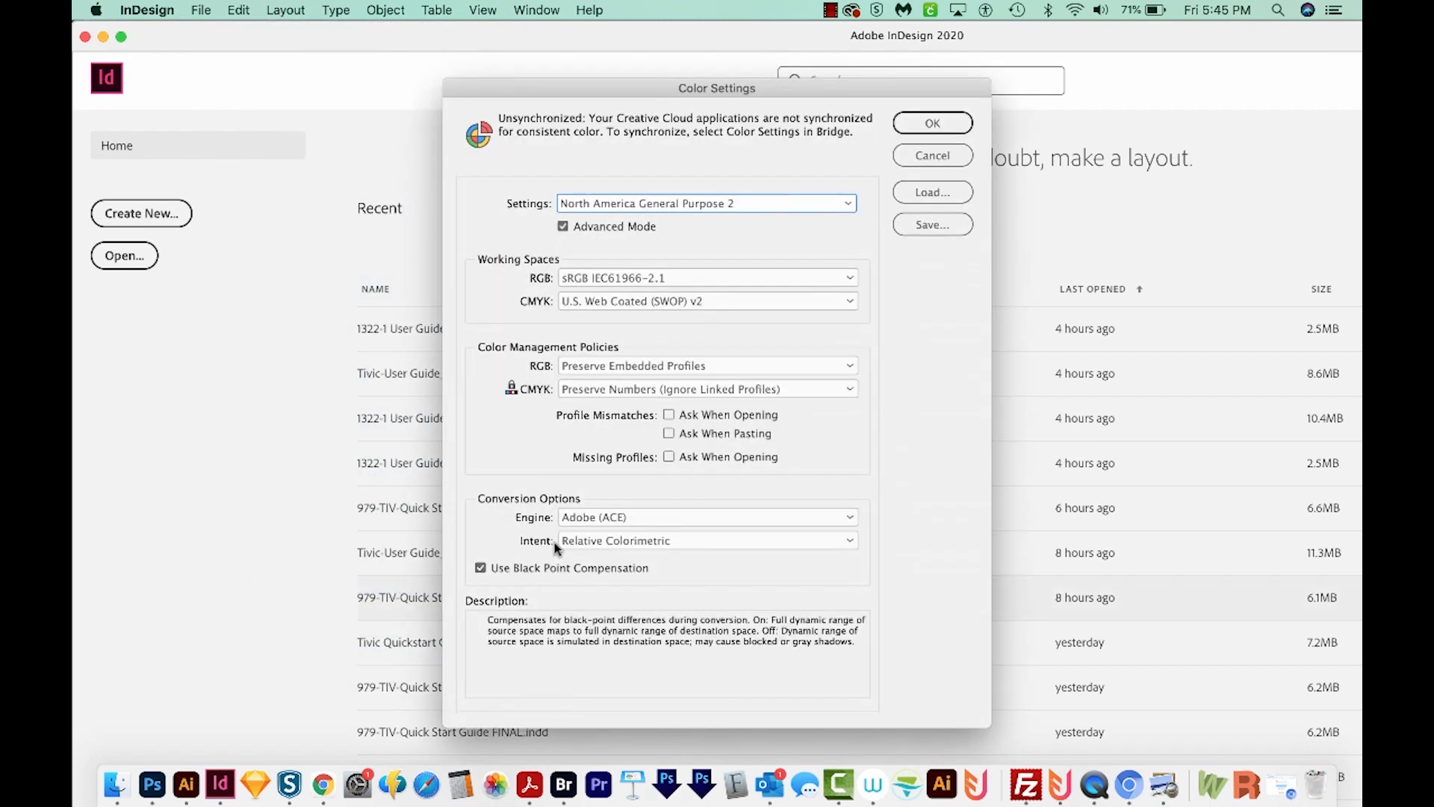
click(706, 203)
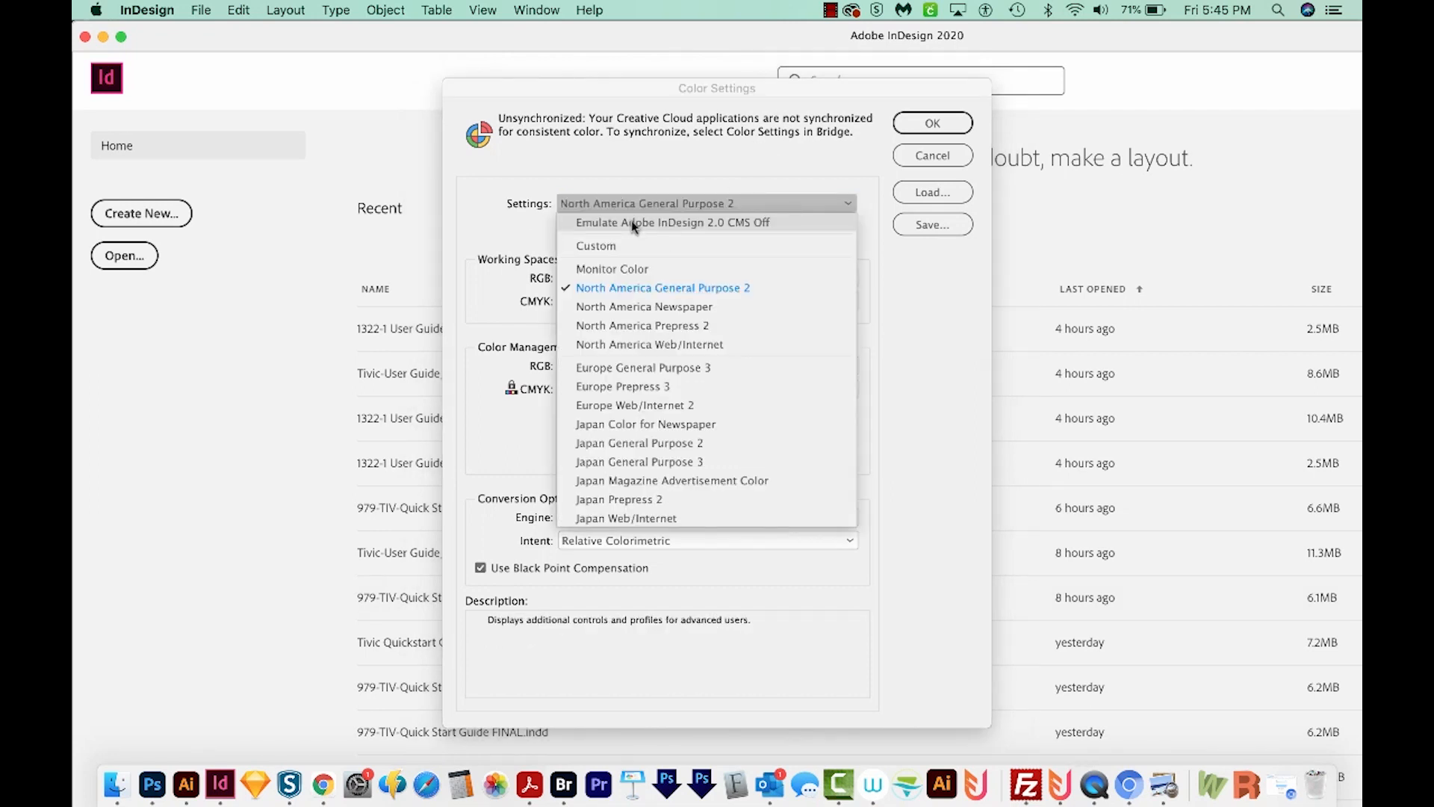
click(151, 786)
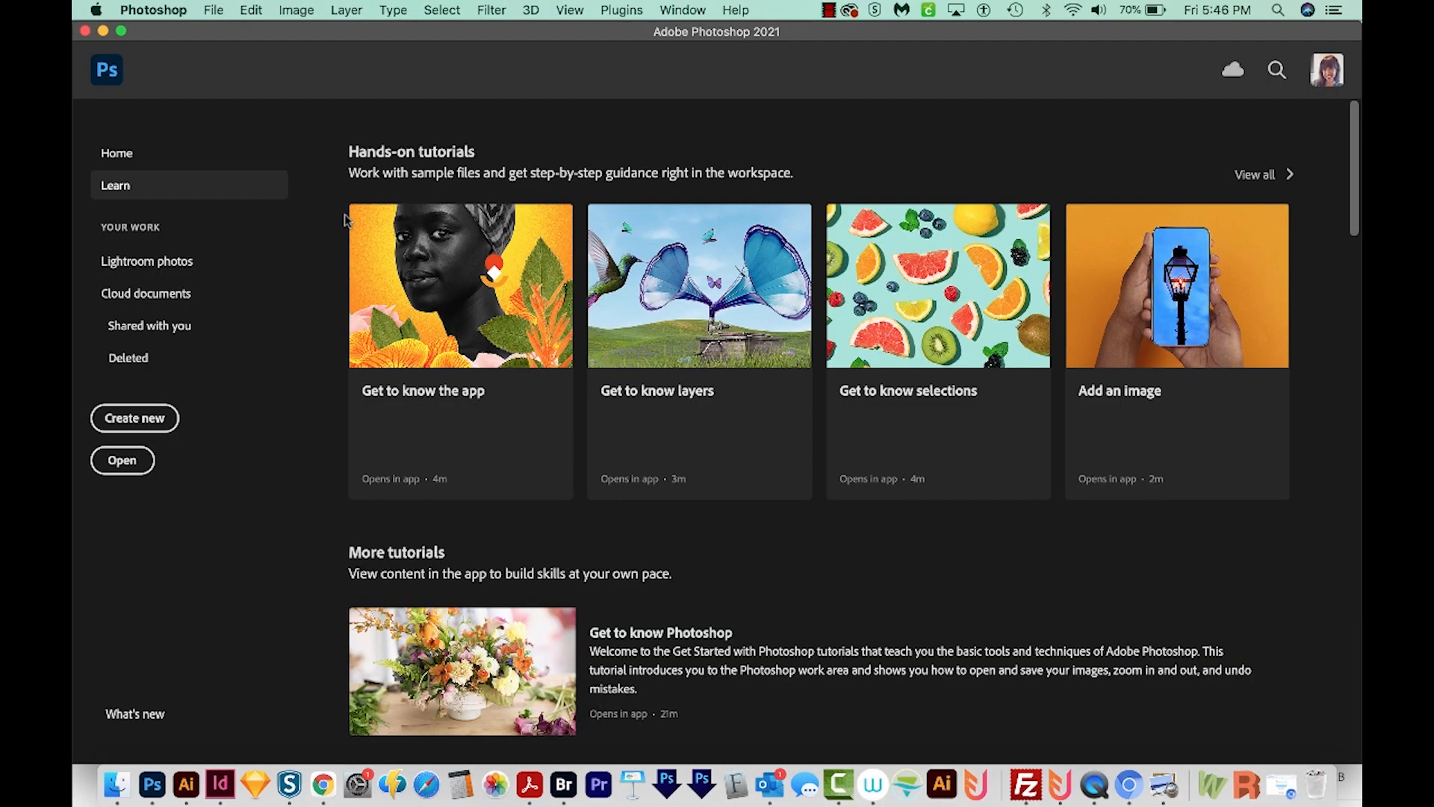
mouse_move(523, 299)
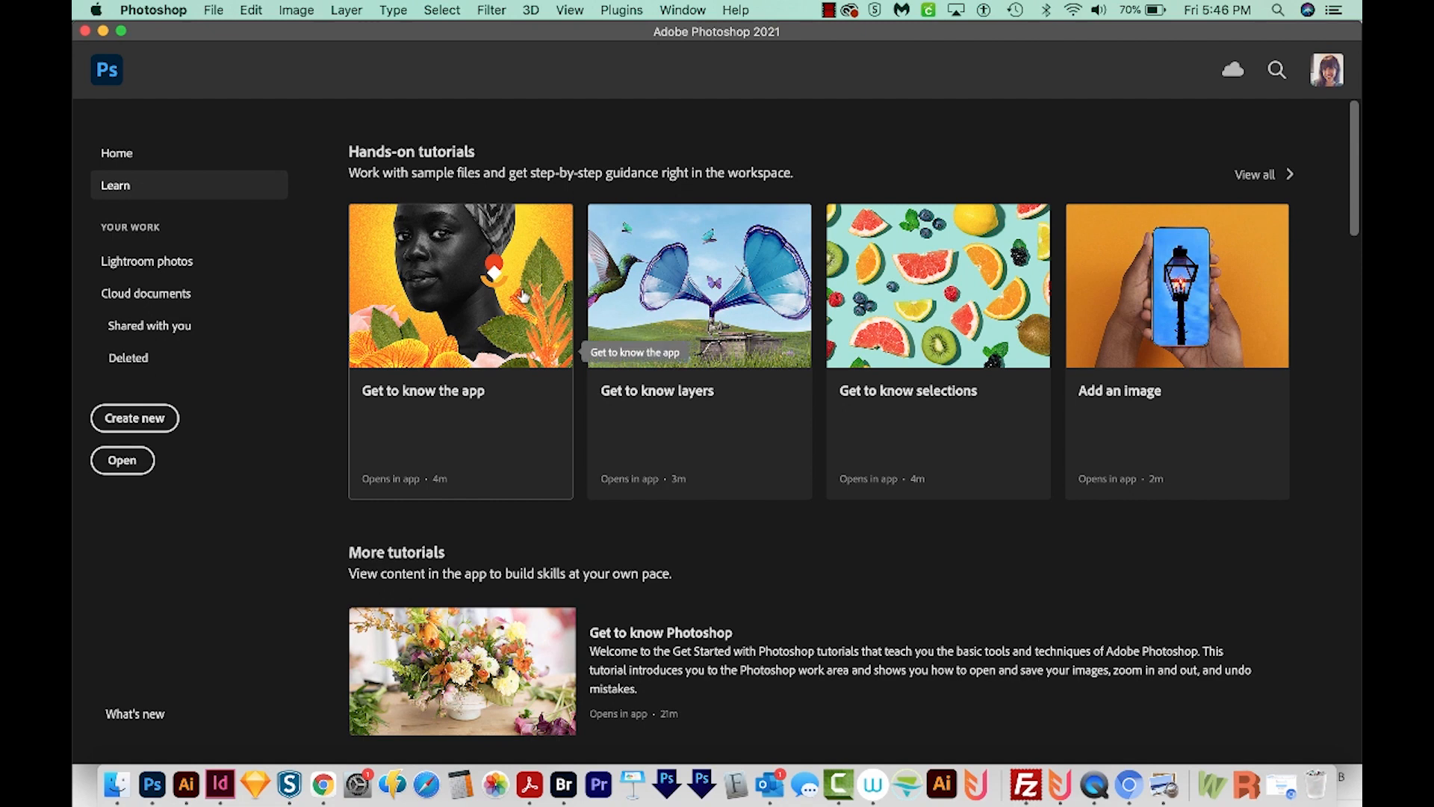
Step: Open the All Star Diagnostician logo and cancel out of Photoshop's Color Settings
click(151, 10)
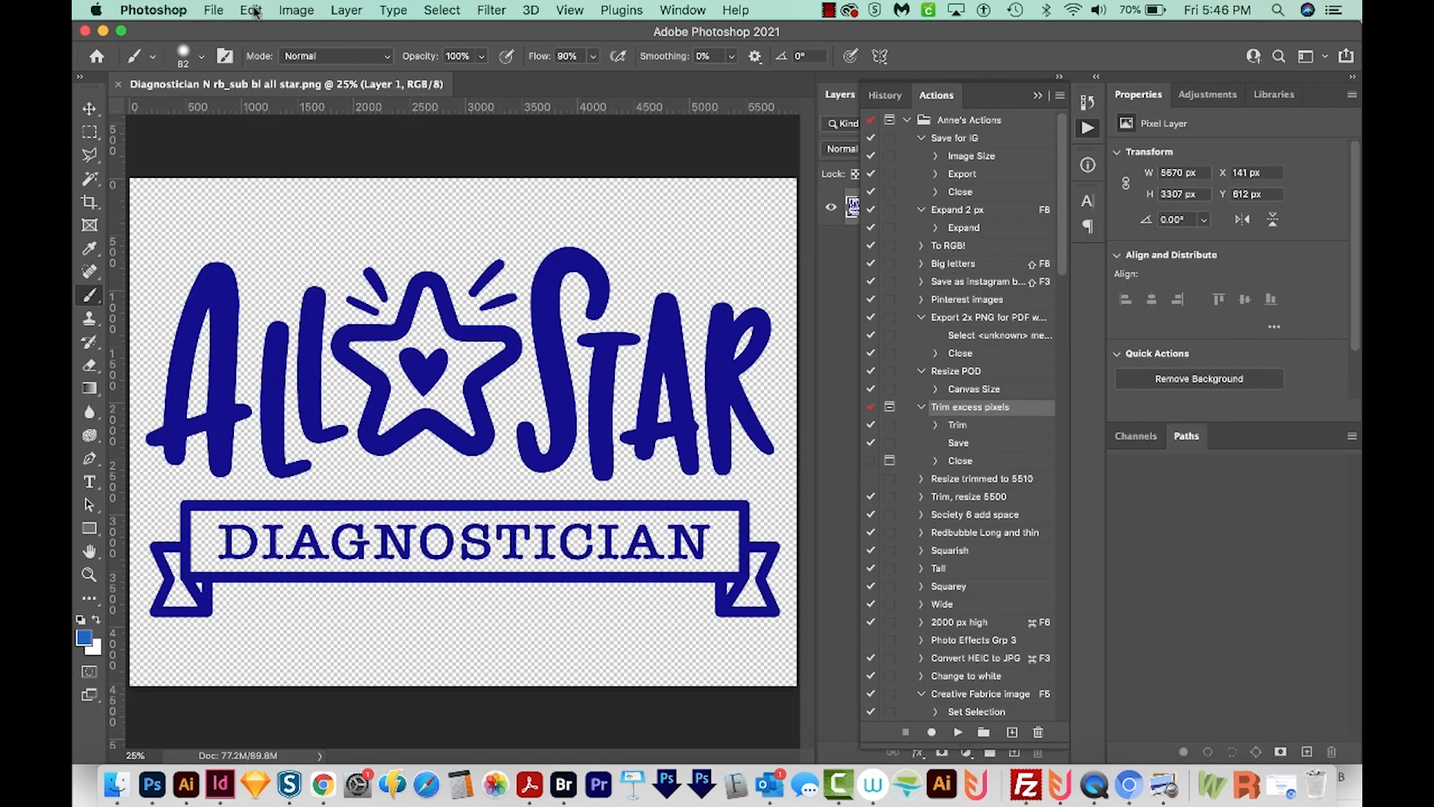
click(250, 10)
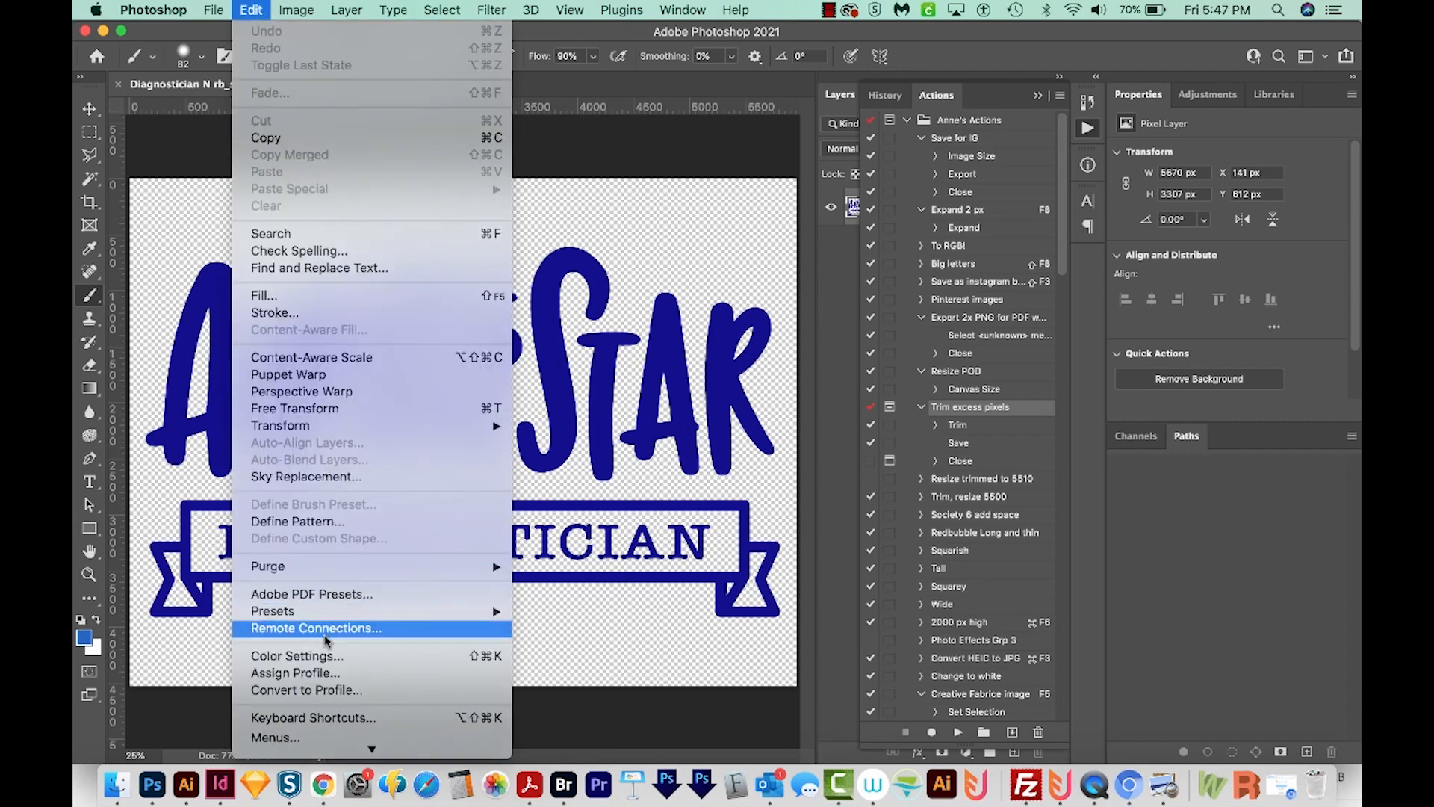
click(296, 655)
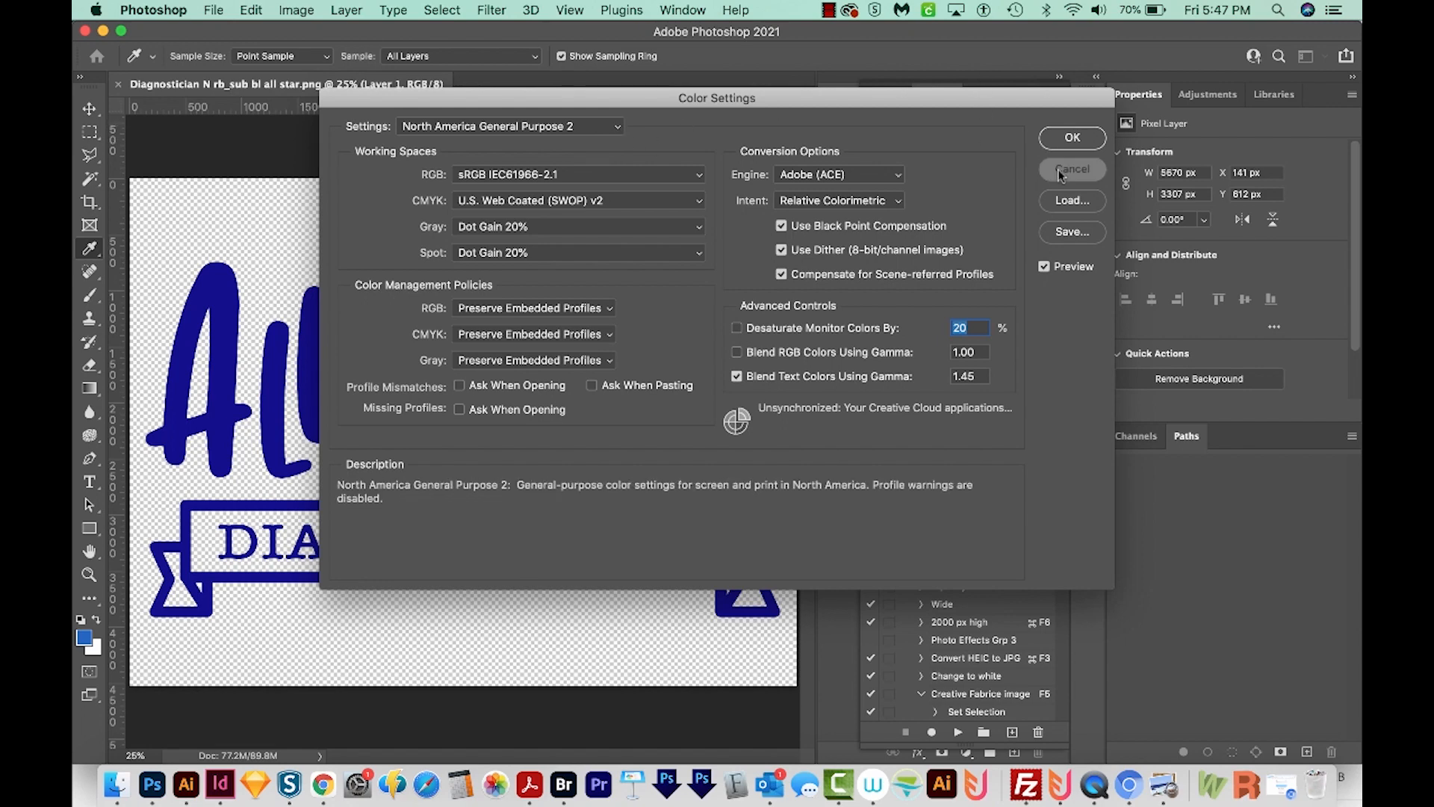
click(1072, 169)
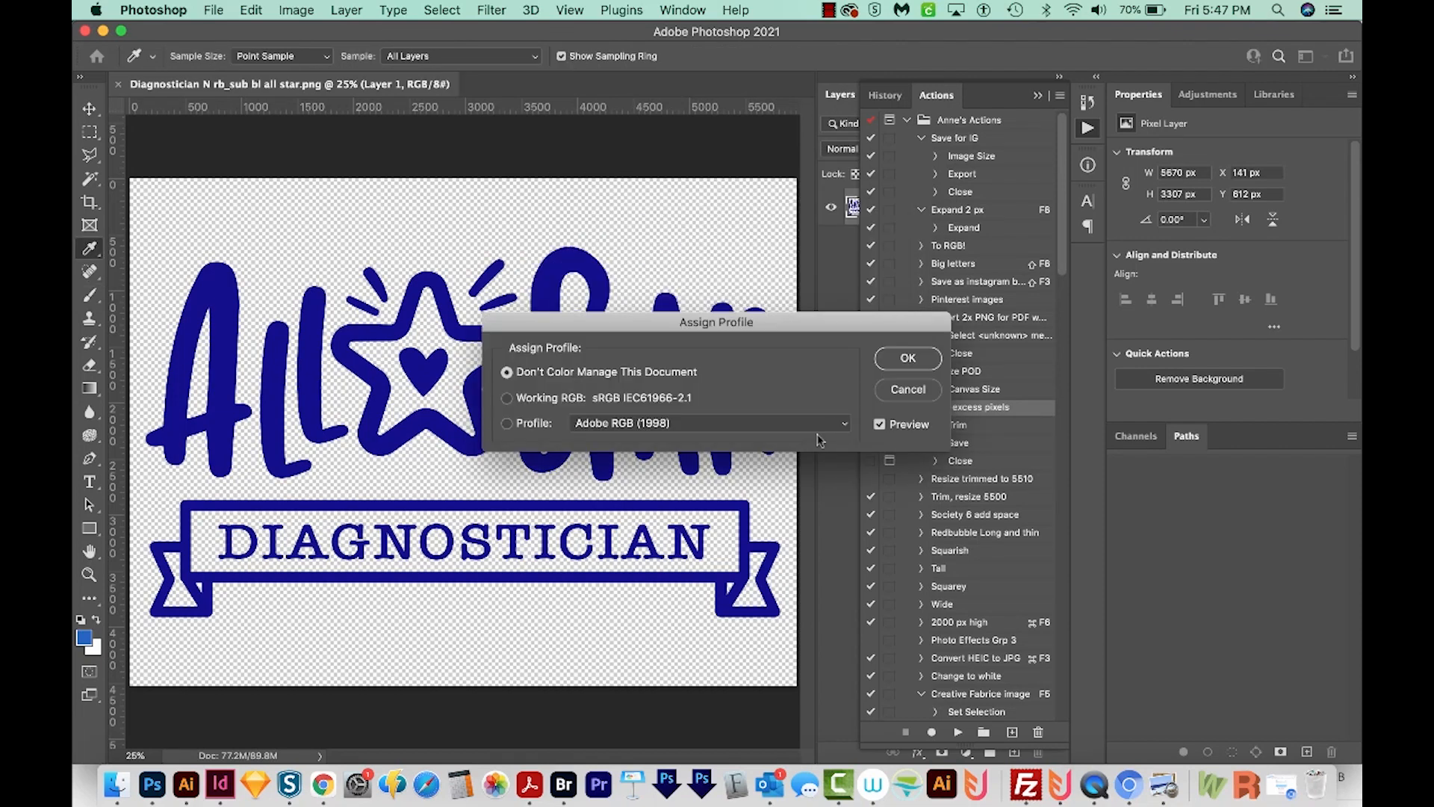
Step: Keep Adobe RGB (1998) selected in the Assign Profile dropdown for the logo
click(708, 422)
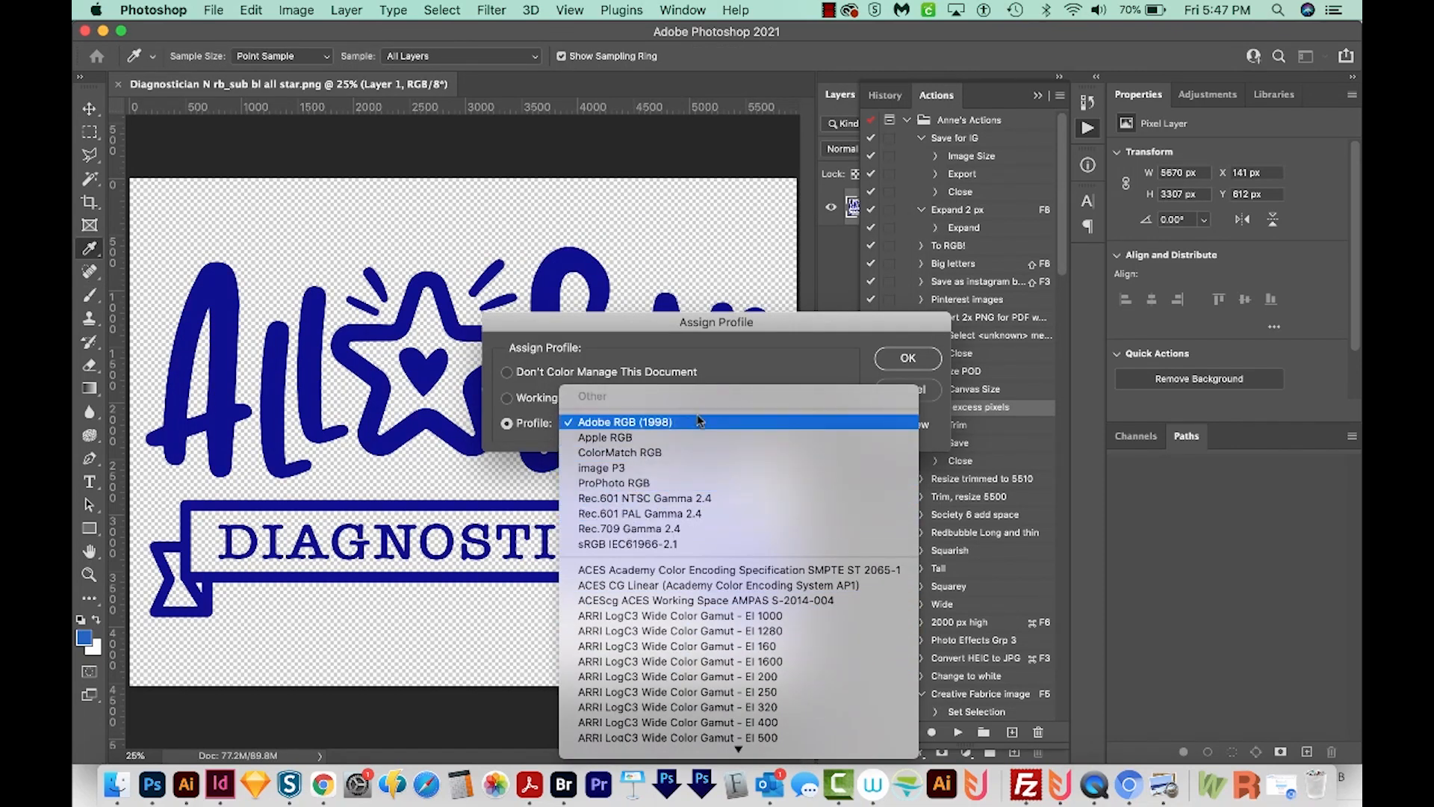
click(624, 422)
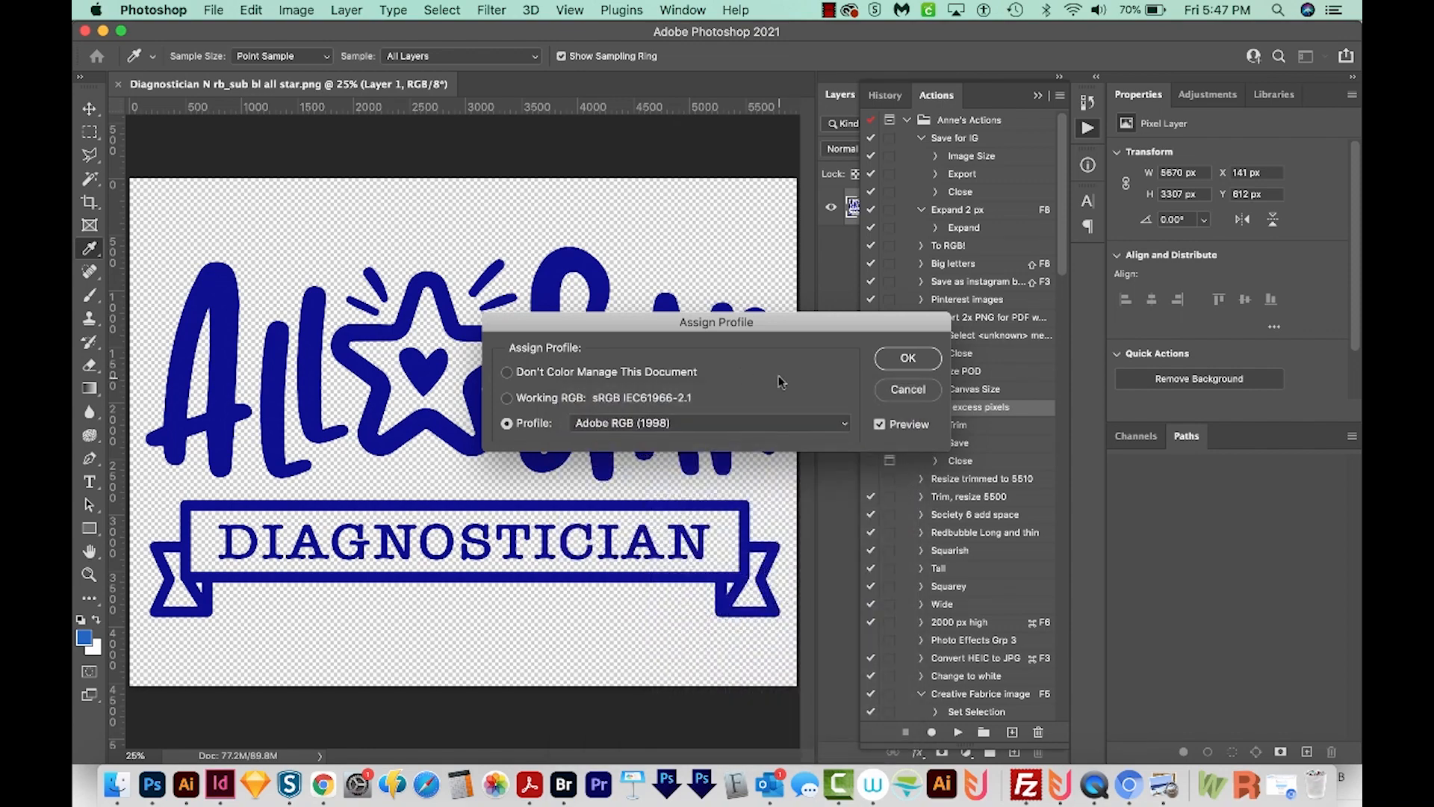